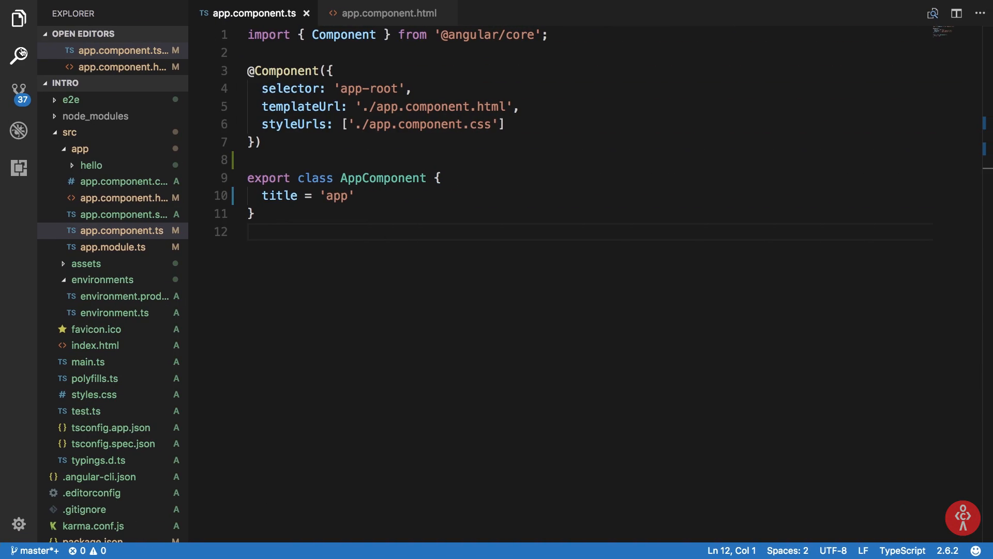
mouse_move(18, 55)
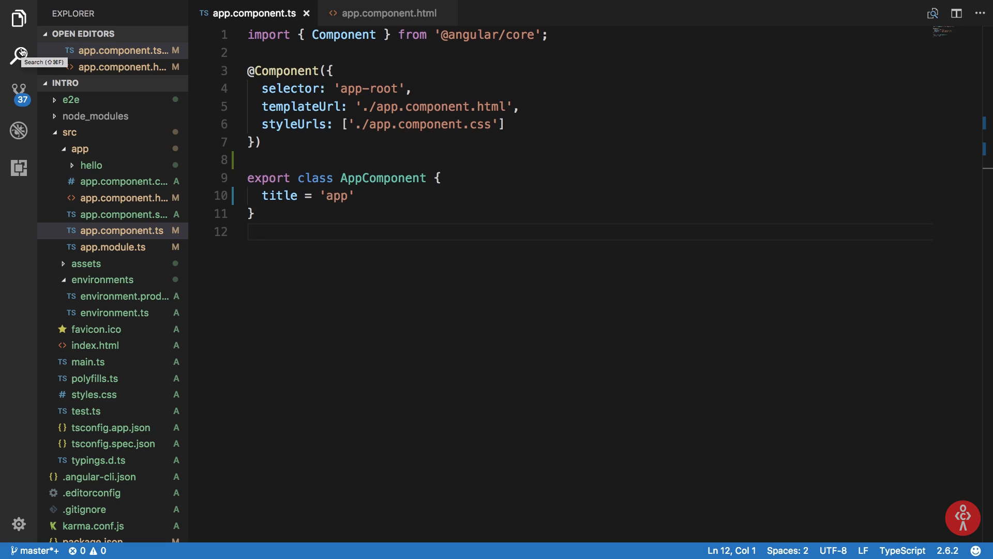
Step: Add {{myVariable}} to app.component.html and rename title to myVariable in app.component.ts
click(386, 12)
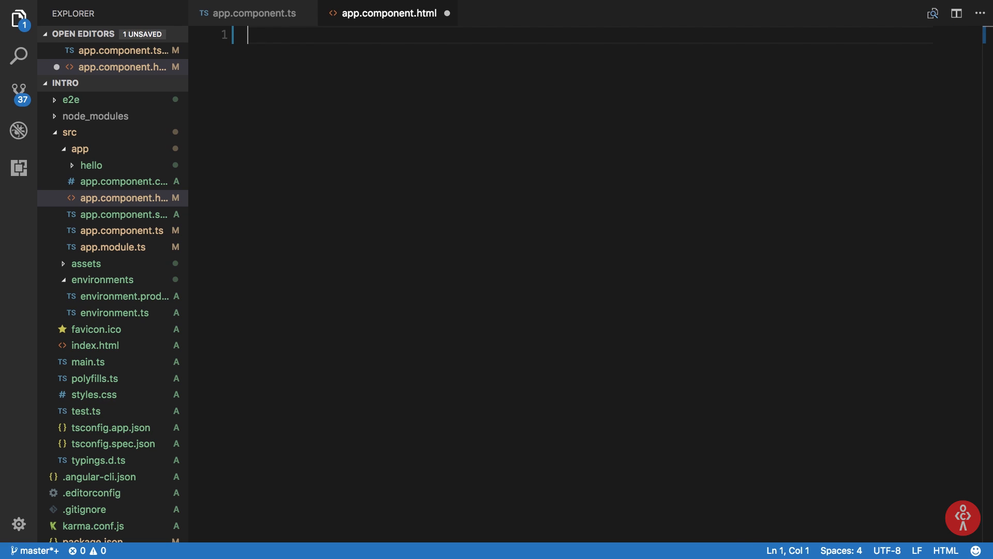
text({{myVariable}})
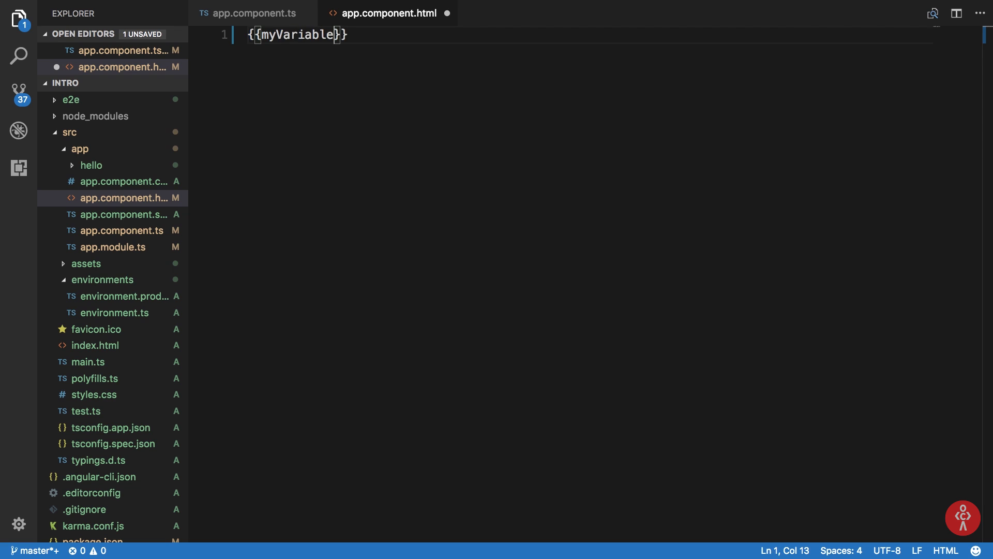
click(252, 12)
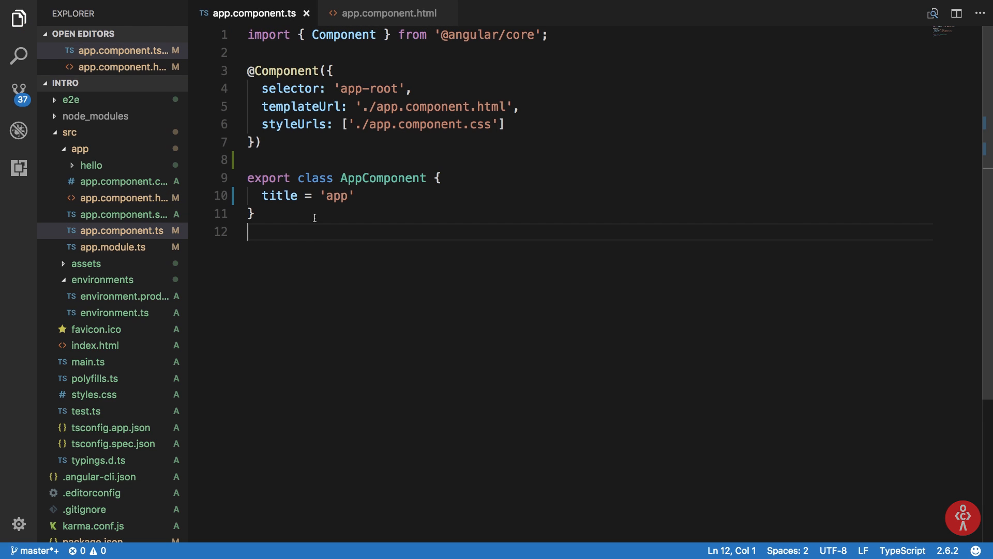
mouse_move(374, 194)
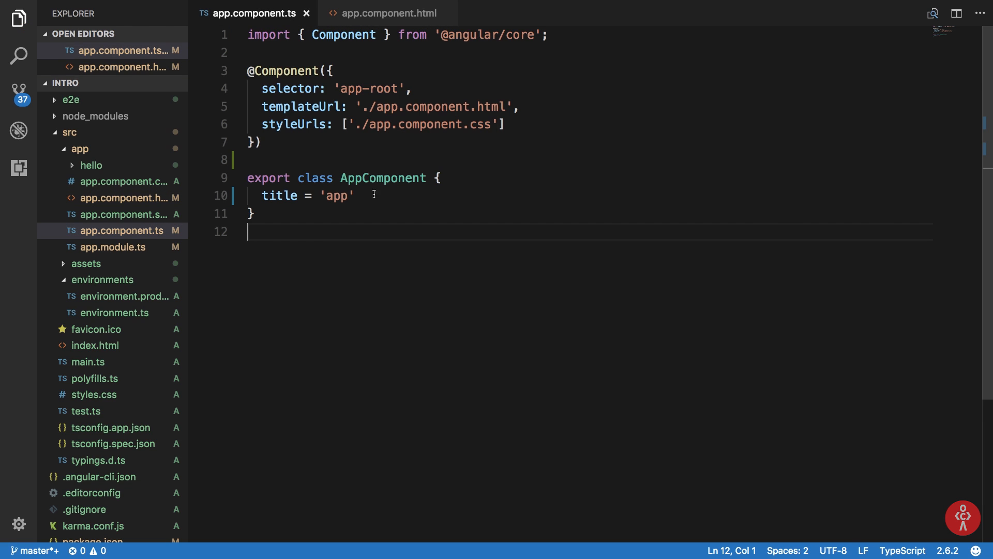
text(myV)
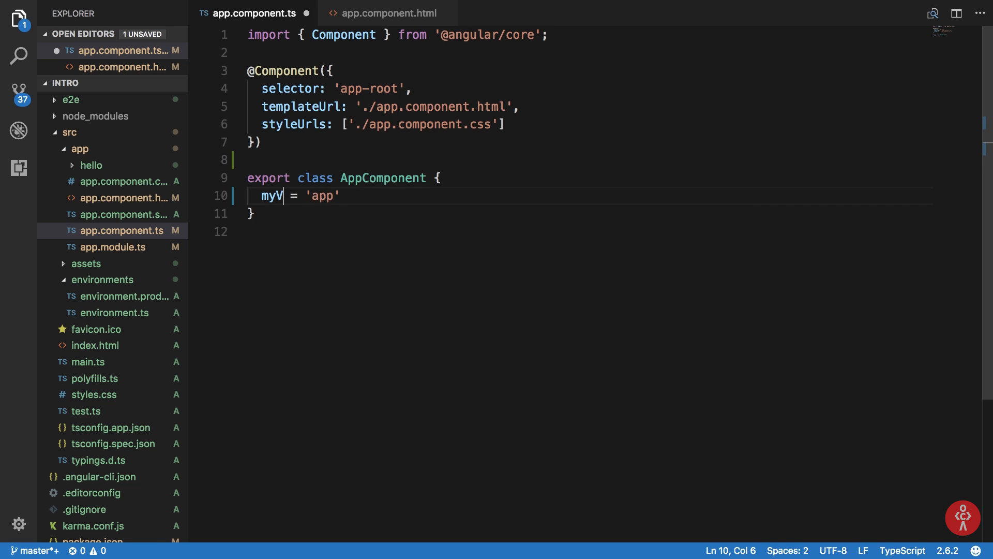
text(ariable)
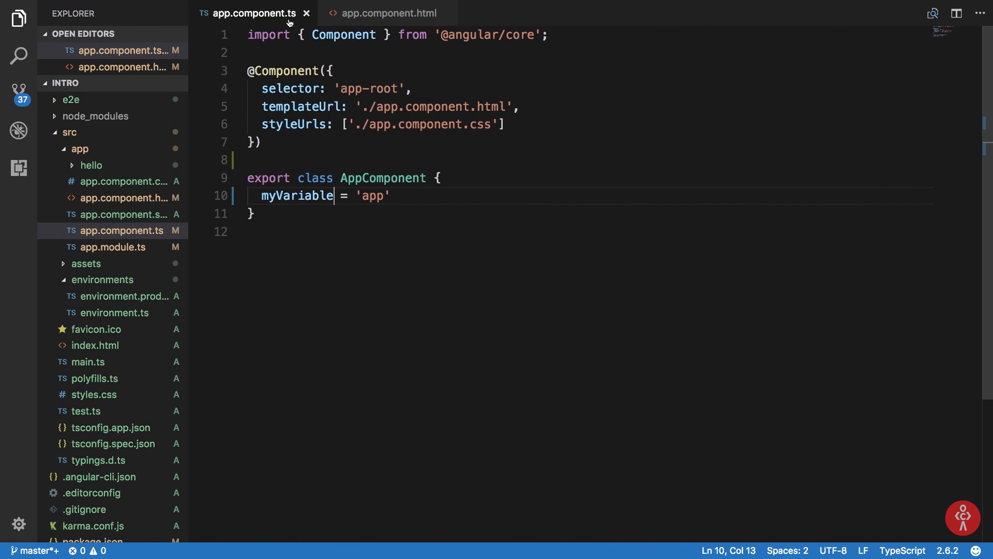
Step: Wrap the interpolation in <input type="text" value="{{myVariable}}" /> in app.component.html
click(387, 12)
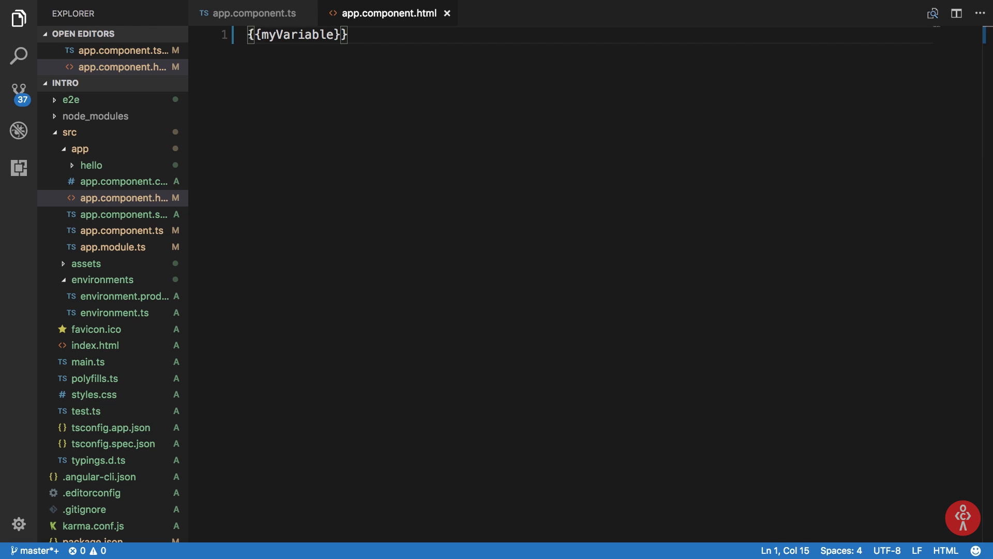
text(<input type=")
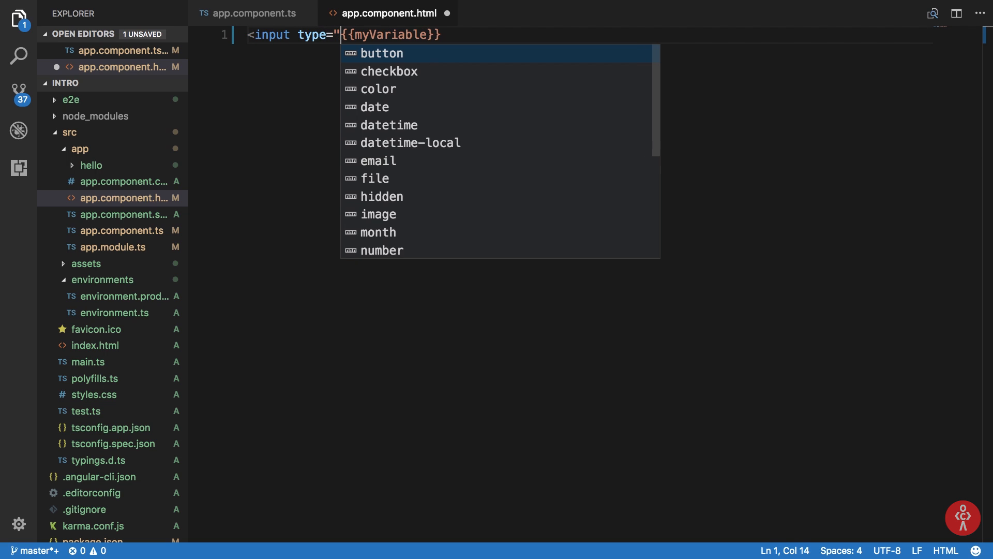
text(text" value)
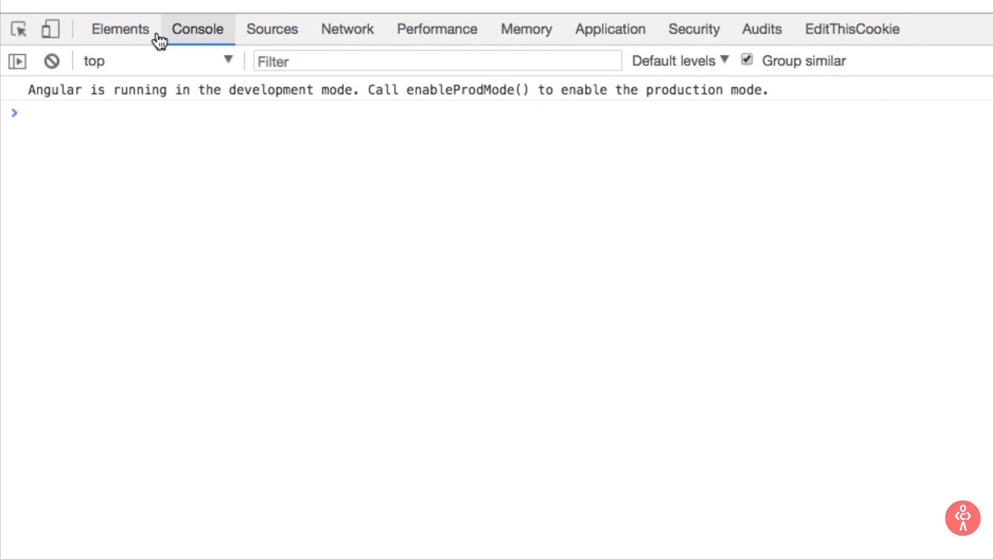
Step: Inspect the rendered input in the Elements tree and edit its value attribute
click(120, 29)
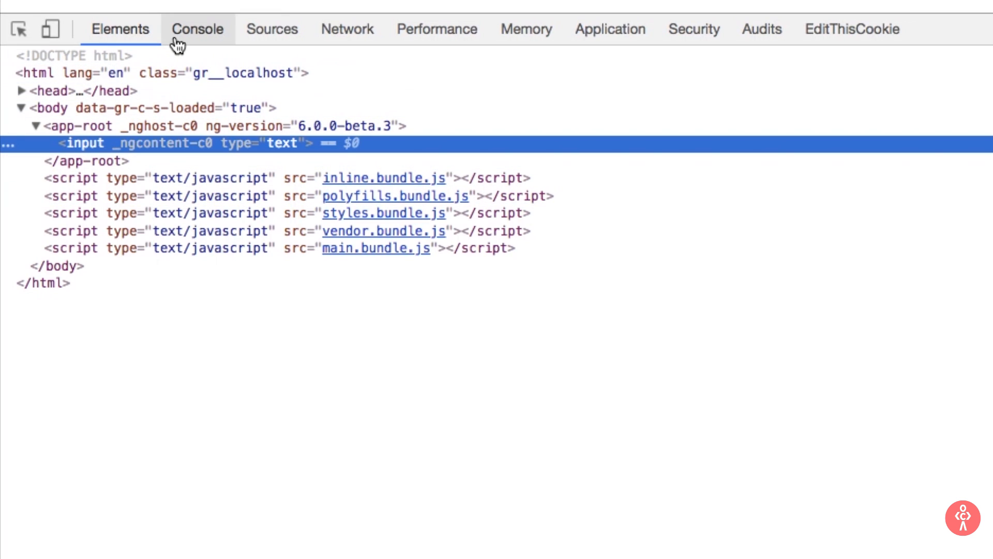
click(197, 29)
text($0.value)
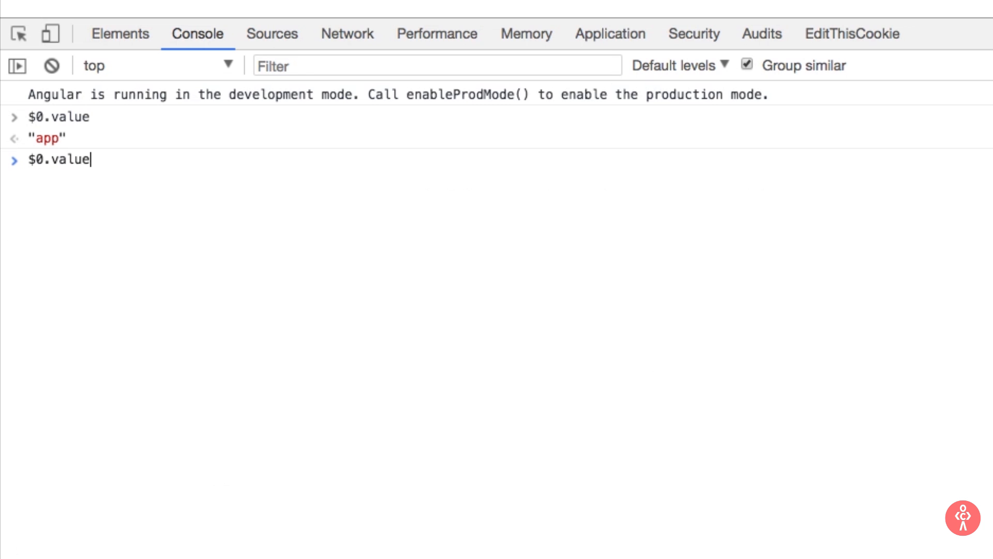
click(119, 33)
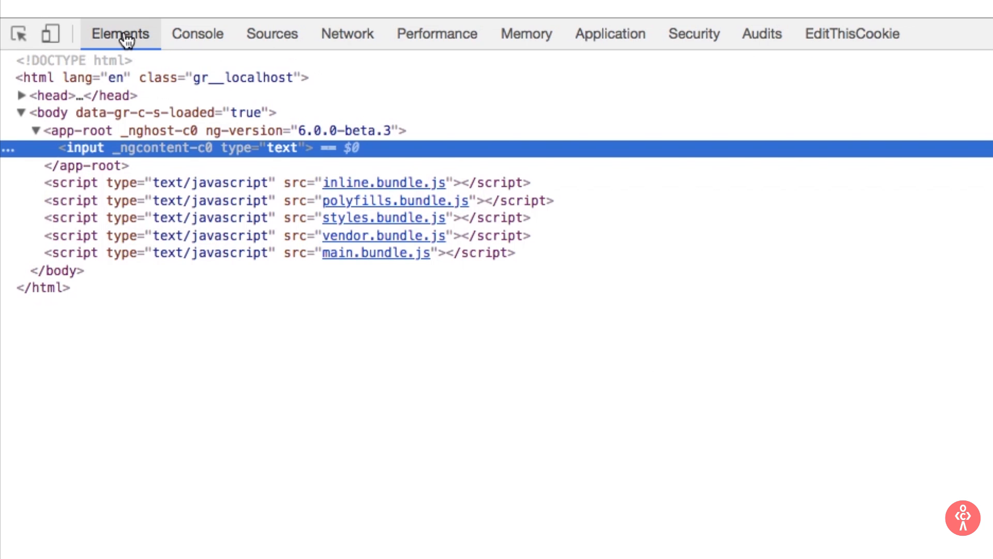
mouse_move(197, 33)
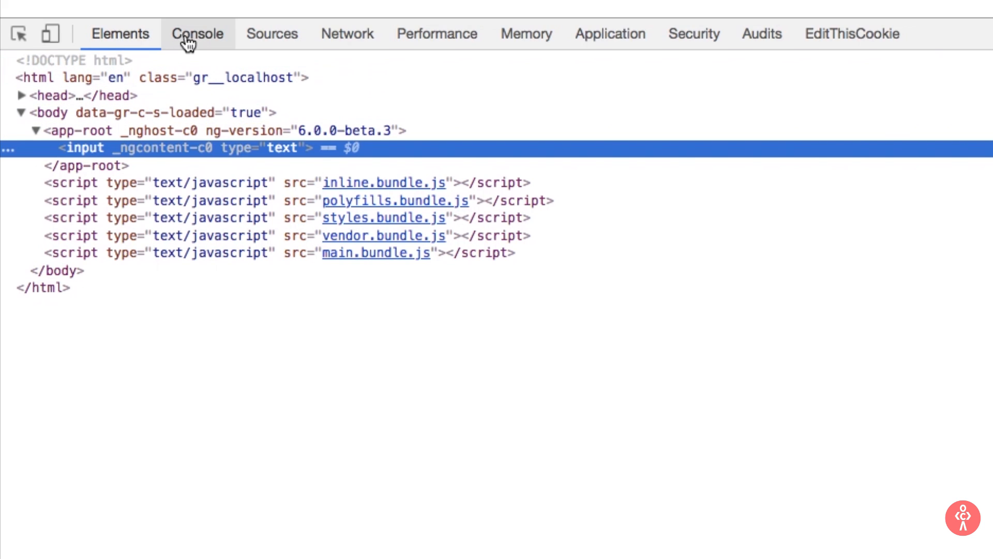
double_click(262, 148)
text( value="abcsdas")
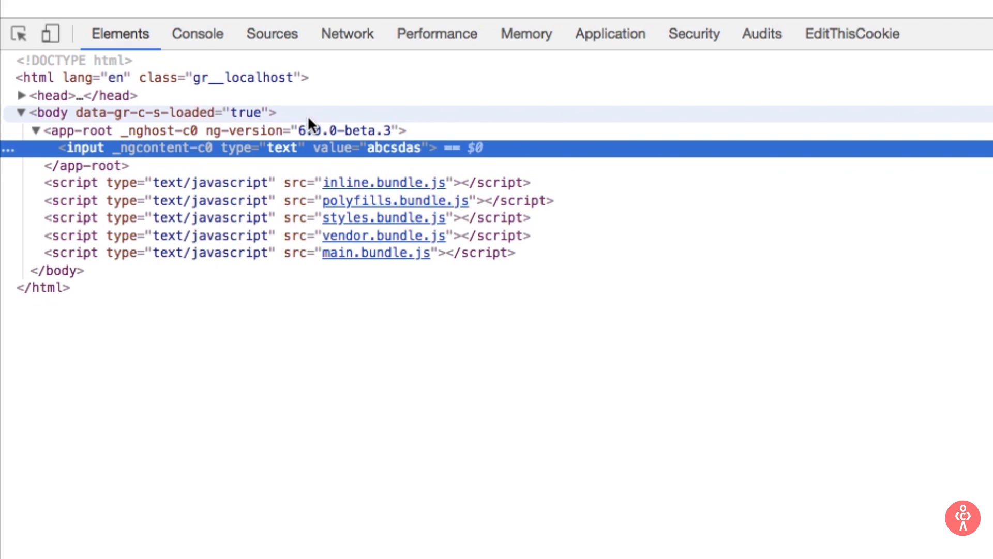
Step: Run $0.attributes in the Console and expand the value attribute node to compare with $0.value
click(196, 33)
text($0.a)
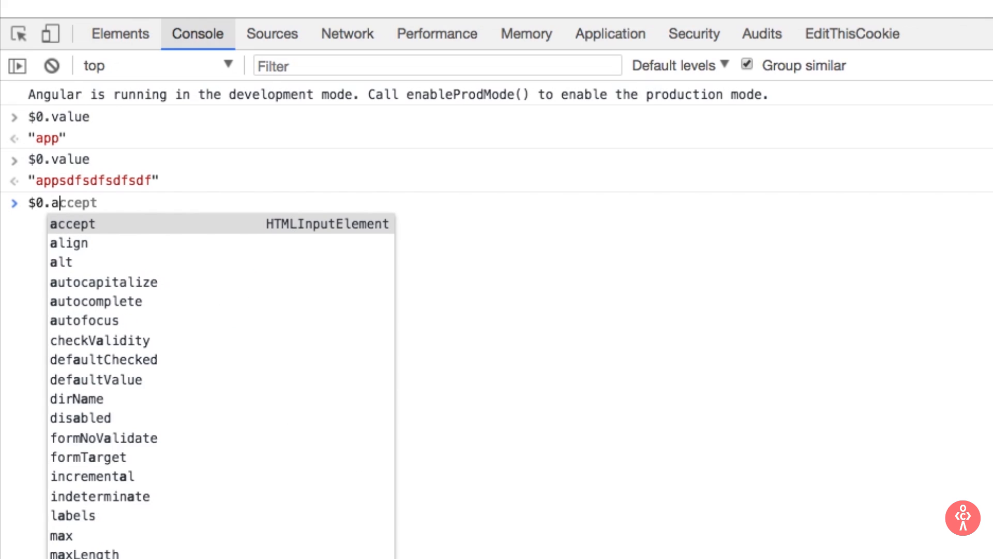
text(ttribt)
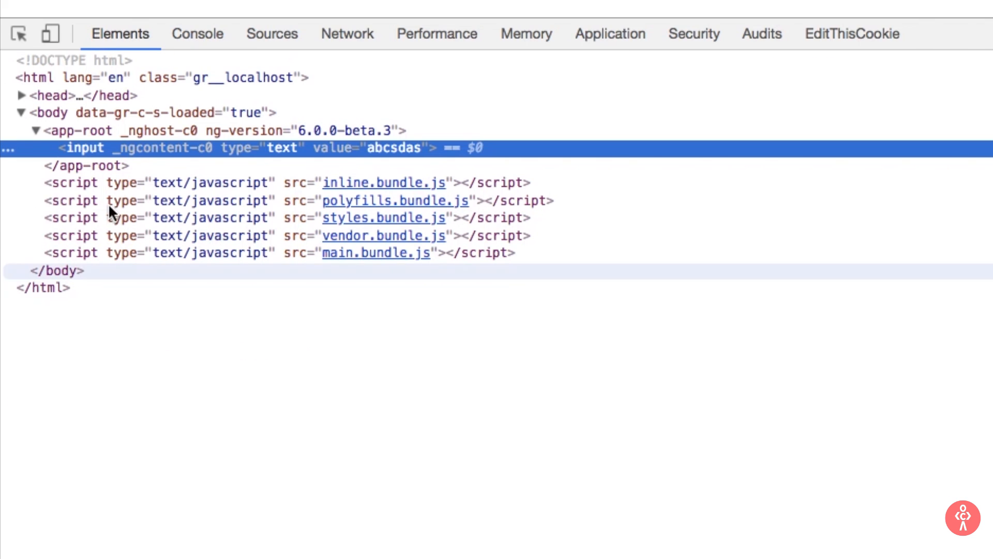
click(197, 34)
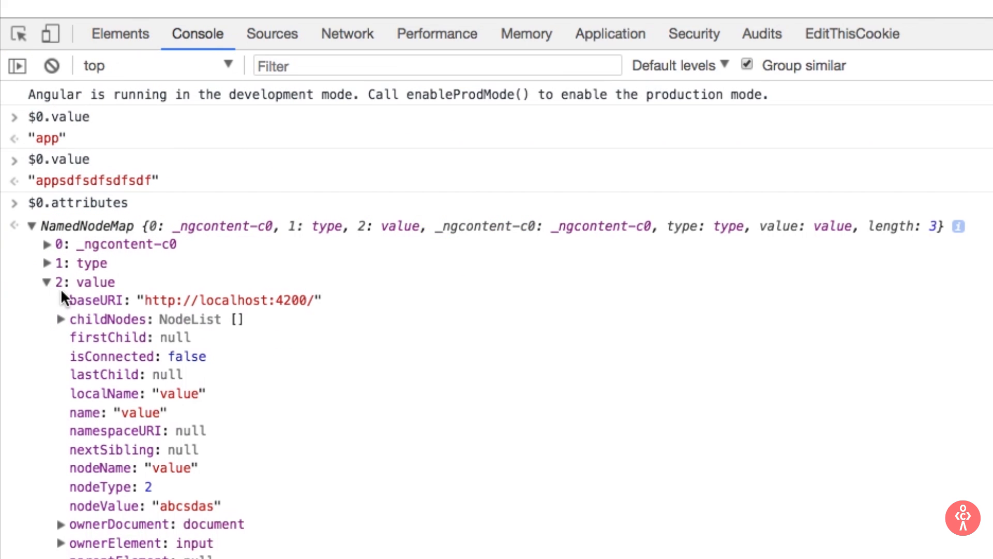
scroll(down, 3)
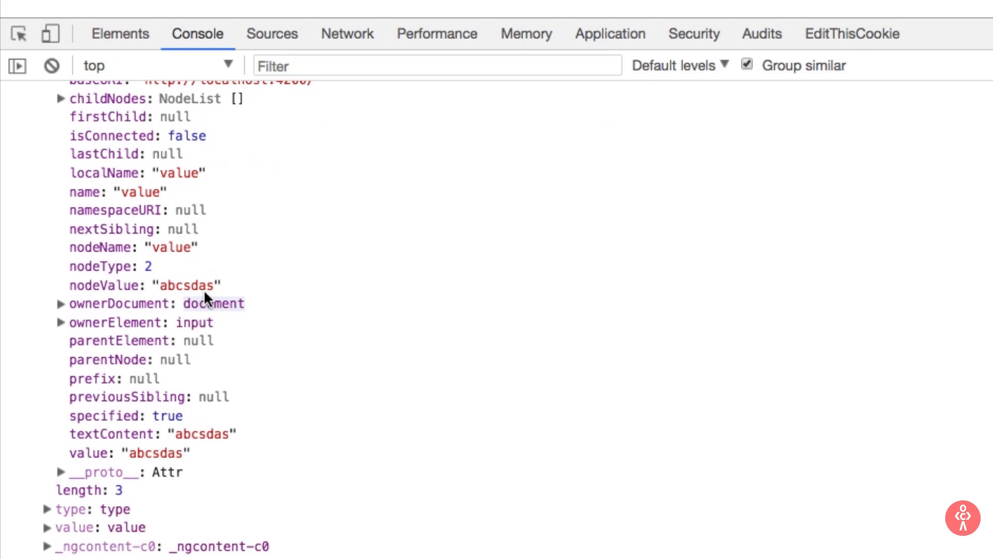
click(119, 33)
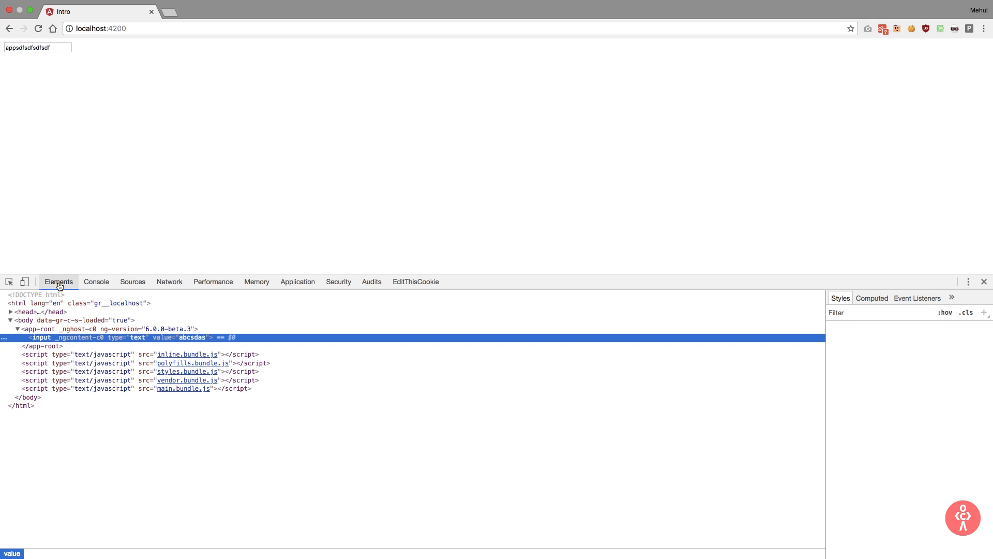
Step: Change value="{{myVariable}}" to [value]="myVariable" in app.component.html
click(96, 281)
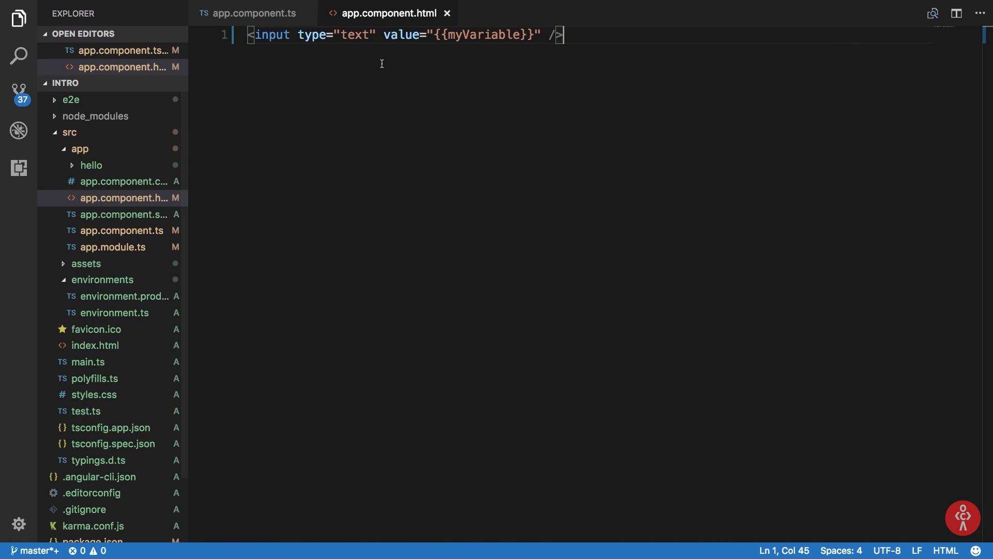
click(386, 36)
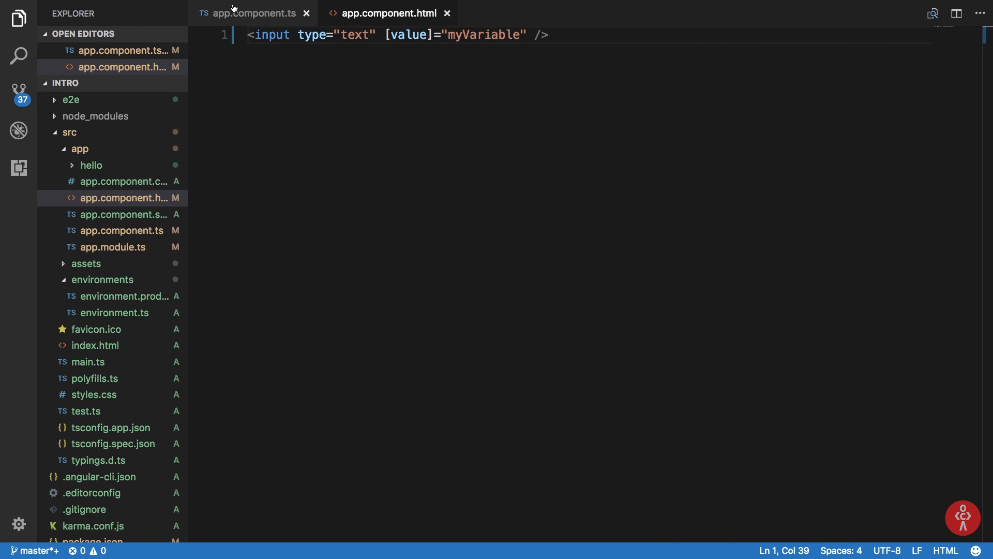
click(252, 12)
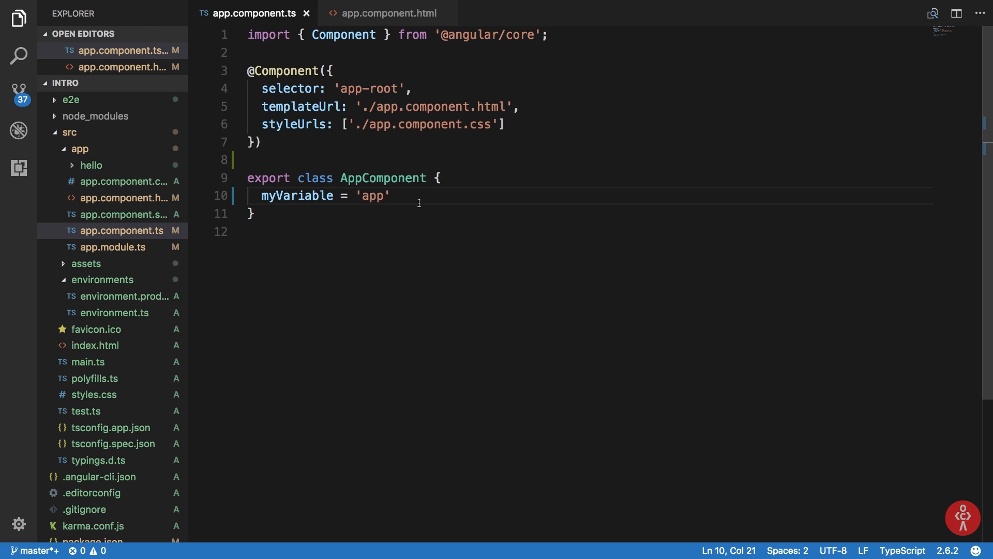
Step: Add a constructor with setInterval every 500 ms assigning this.myVariable = Math.random.toString()
text(constructor() {)
text(setInterval)
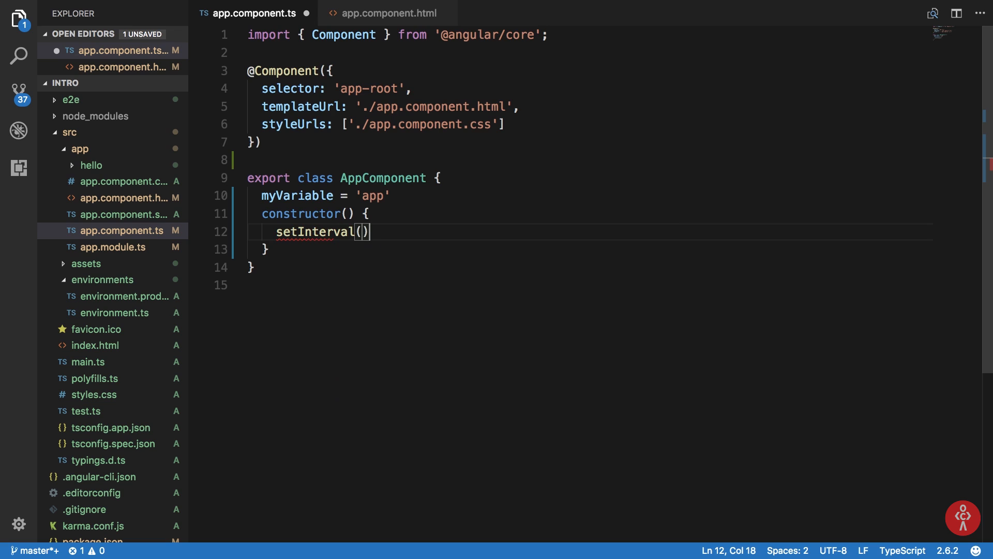
text(() => {)
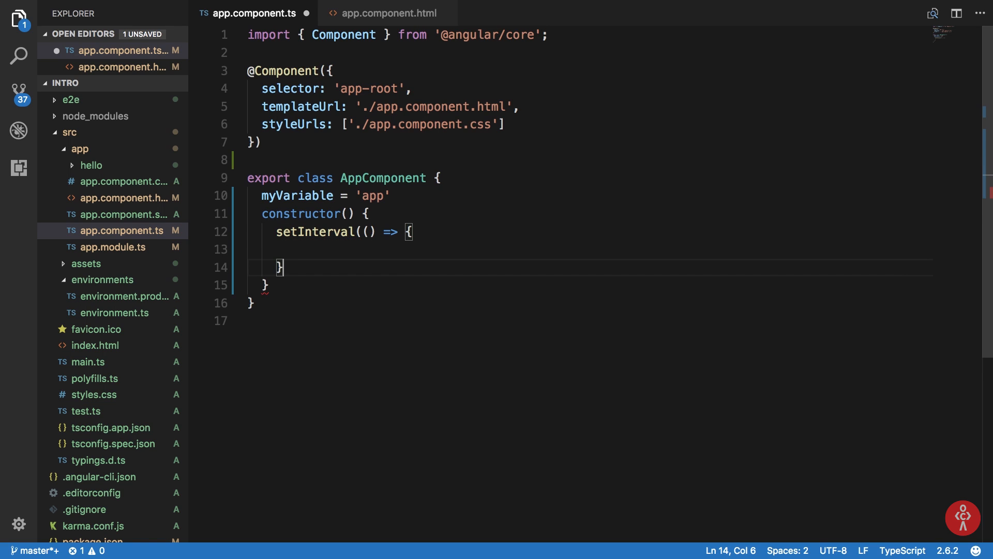
text(, 500))
click(582, 248)
text(myVariable =)
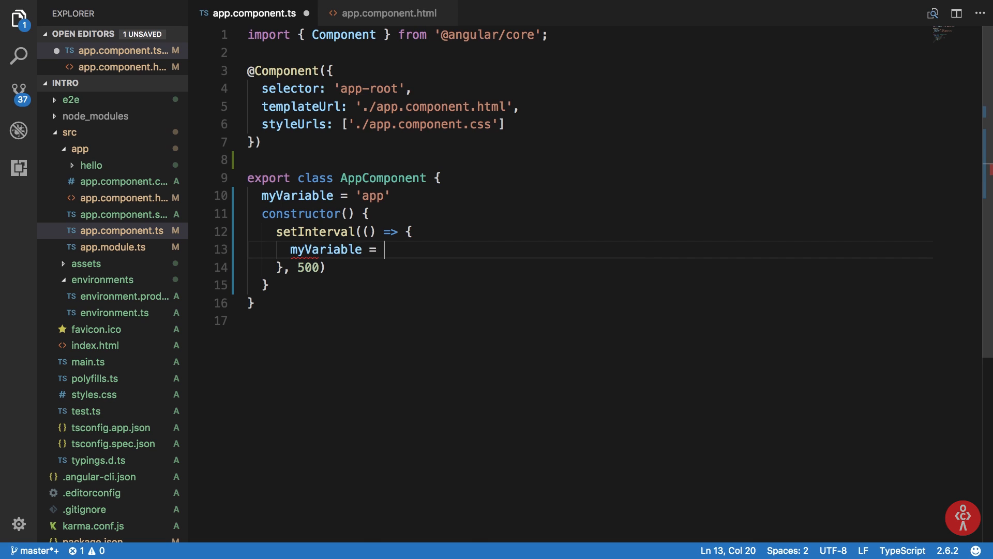
text(Math.raon)
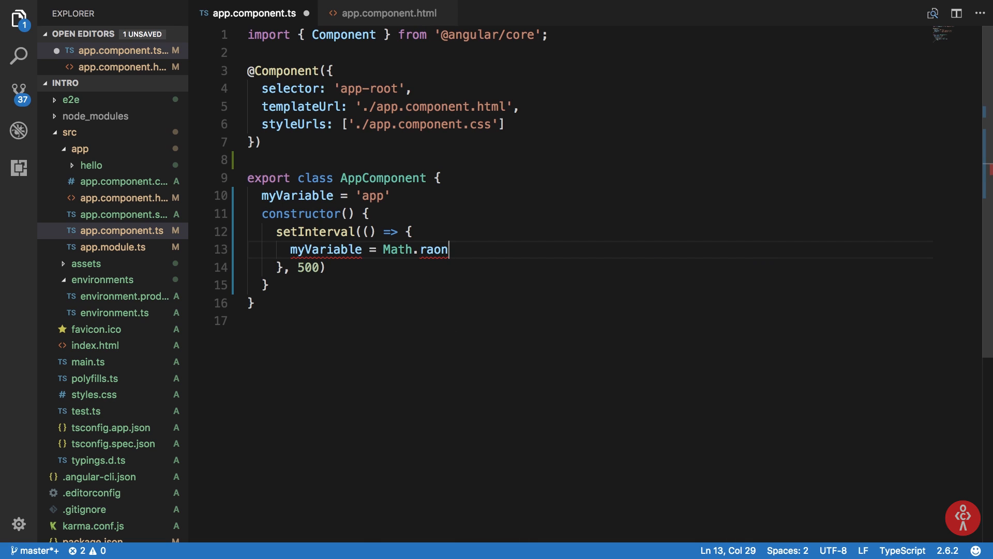
text(dom.toString)
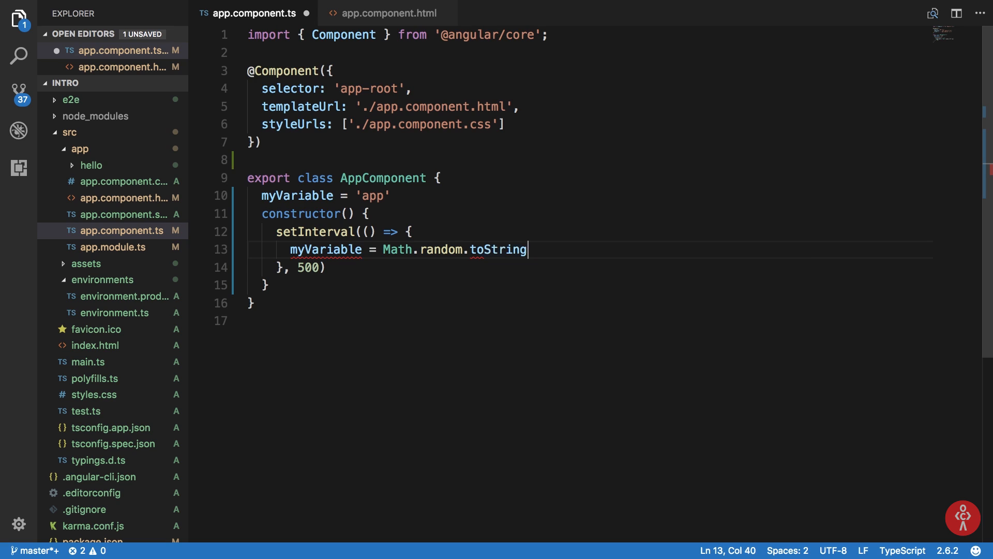
text(())
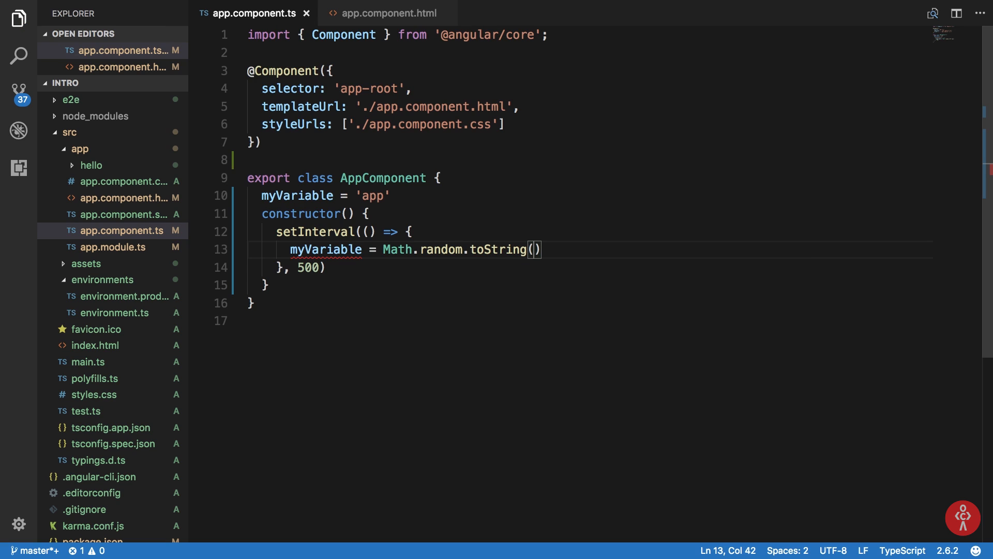
text(this.)
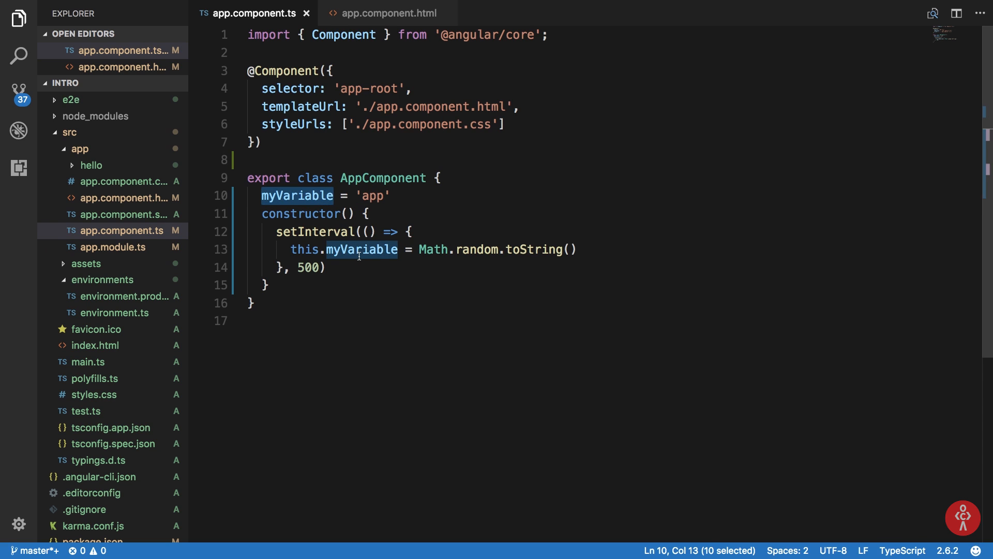
mouse_move(424, 196)
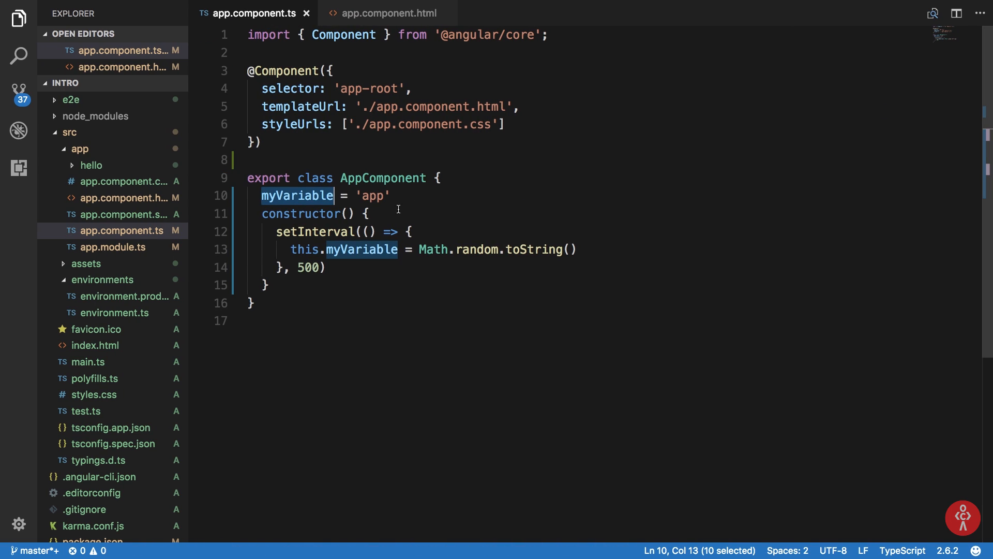
Step: Prefix myVariable with this. and reload Chrome so the input shows the random function's source text
text(this.)
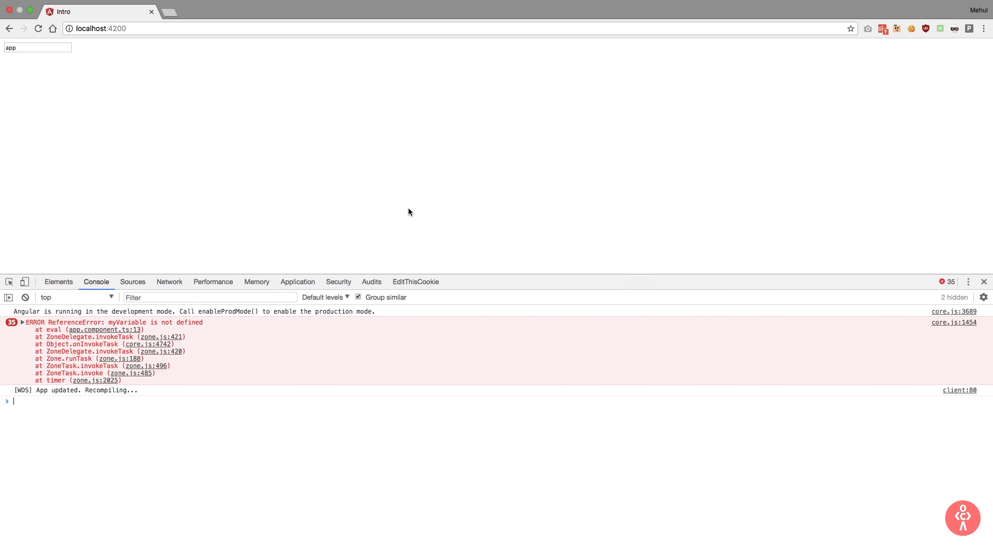
click(24, 297)
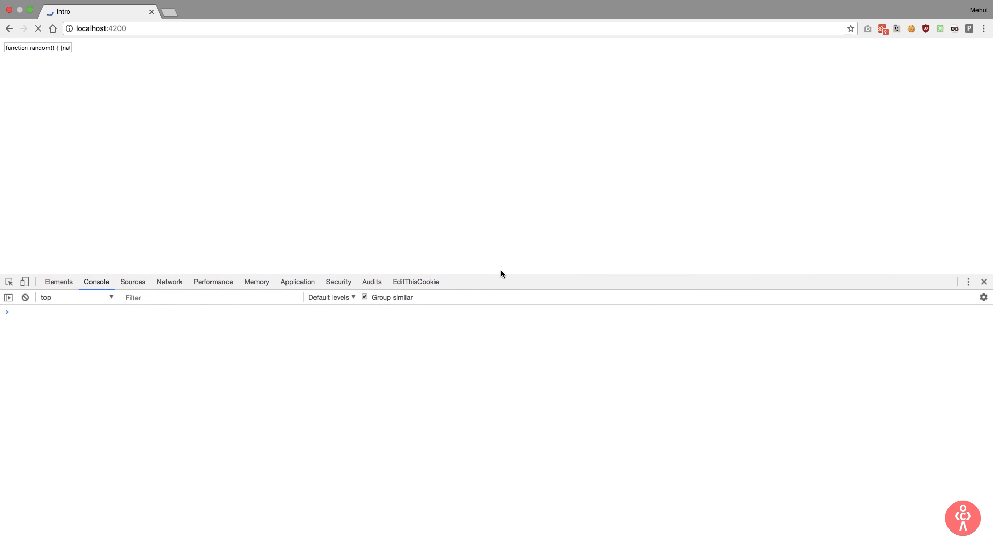
click(37, 29)
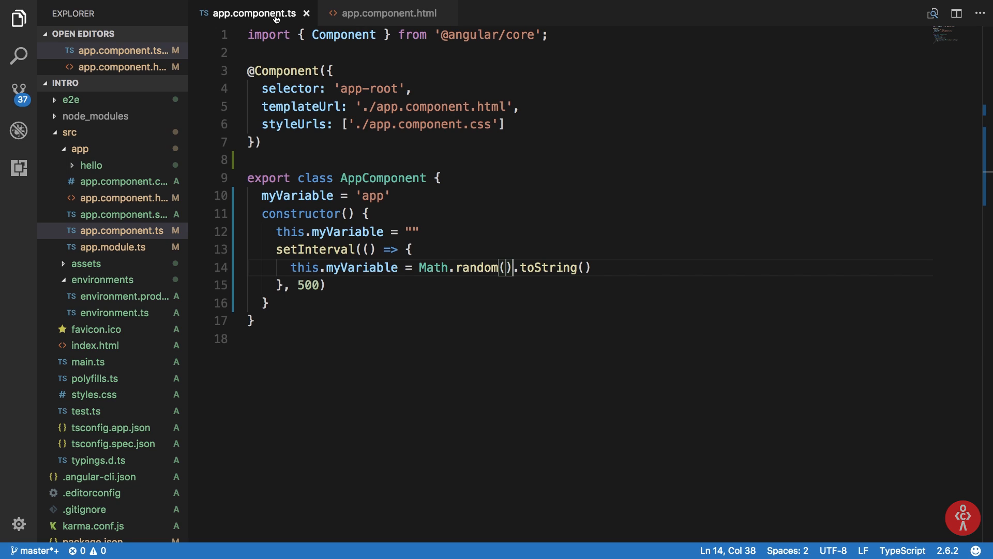
Step: Revert to value="{{myVariable}}" and add disabled={{myDisabledValue}} to the input in the template
click(386, 12)
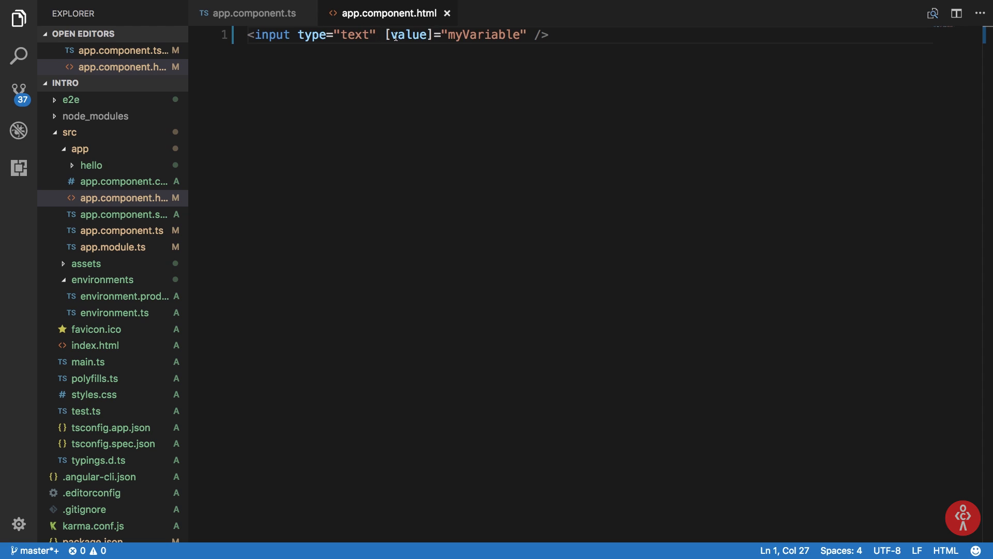
key(Backspace)
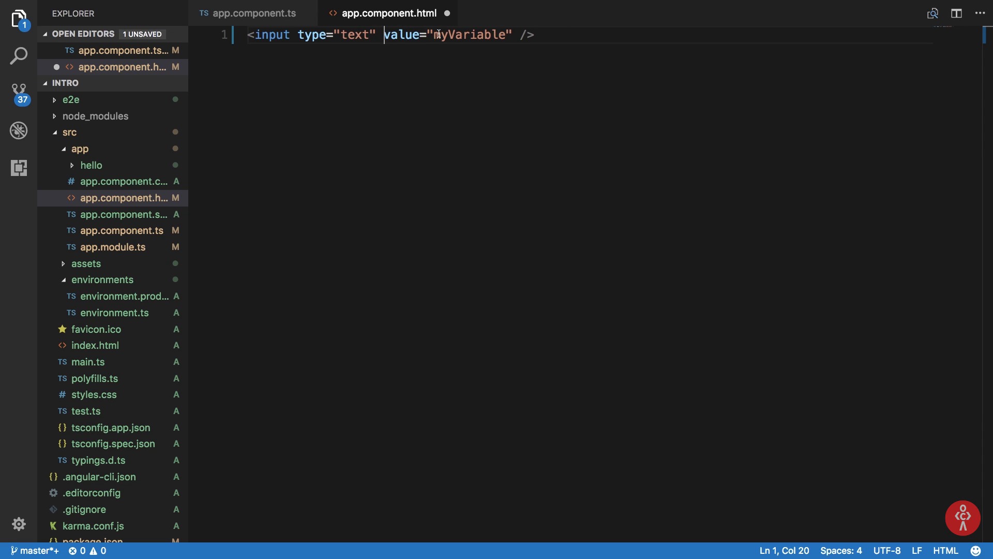
text({{)
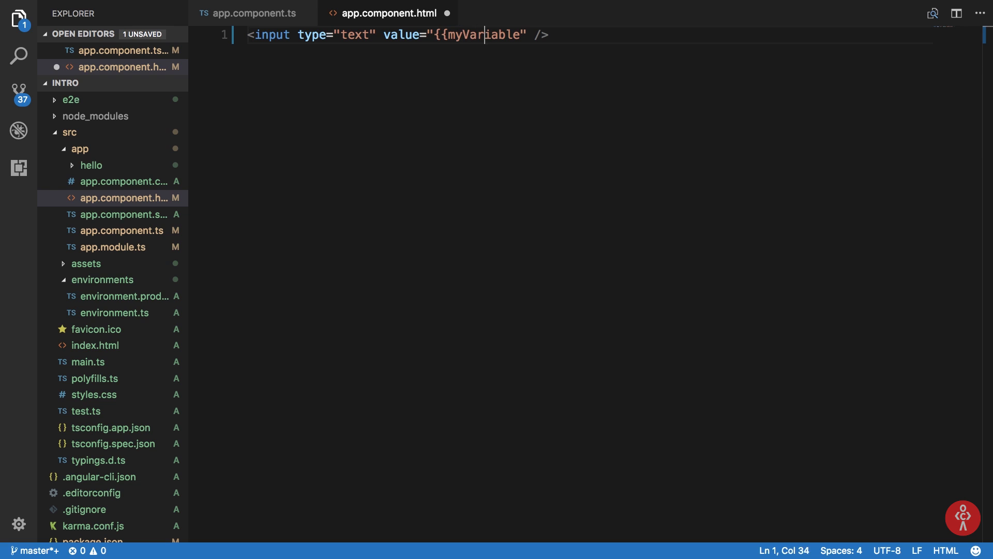
text(}})
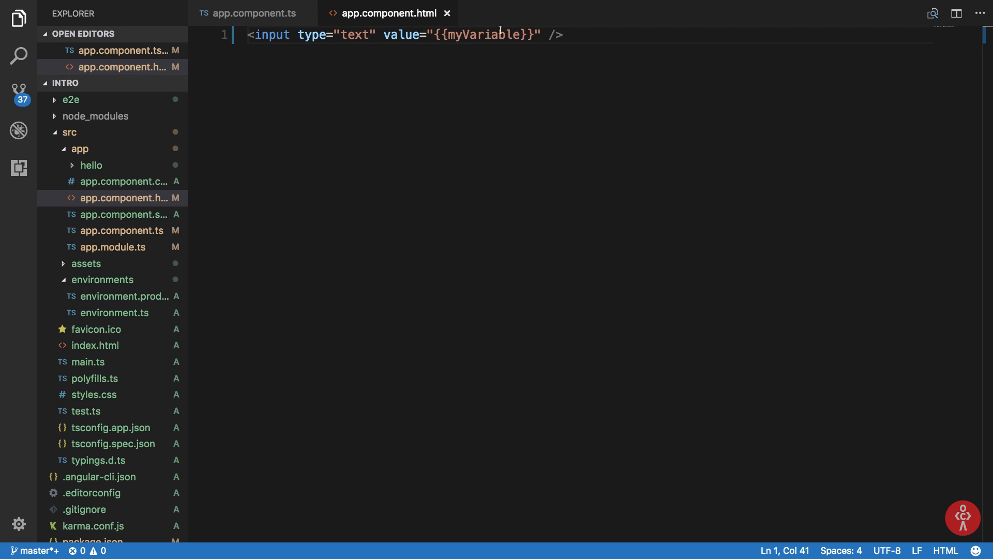
click(543, 35)
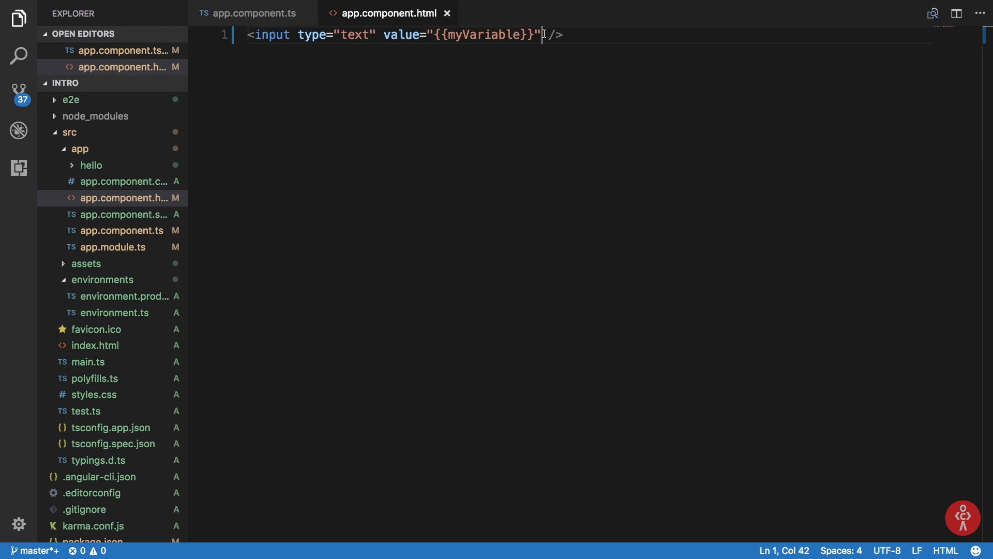
text(disabled={{)
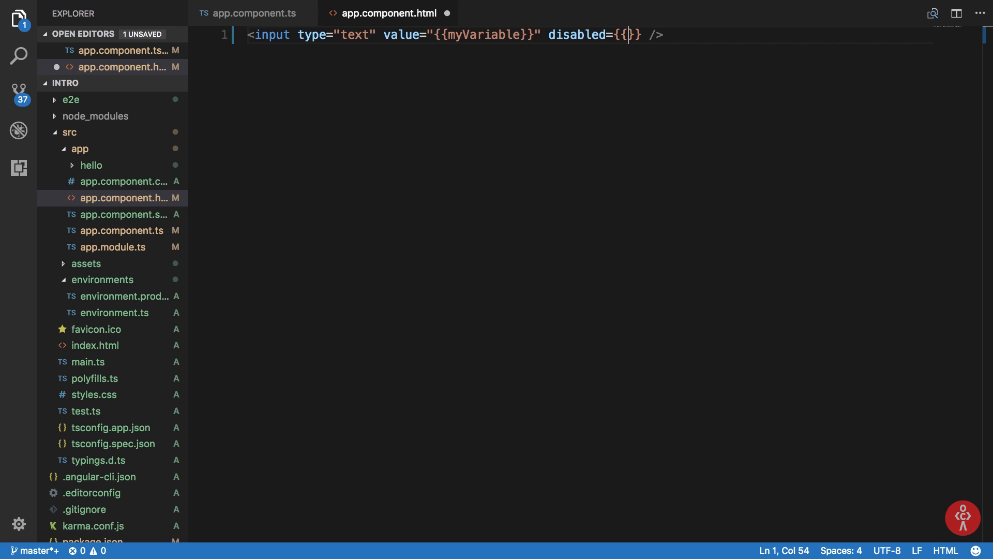
text(myDisabledF)
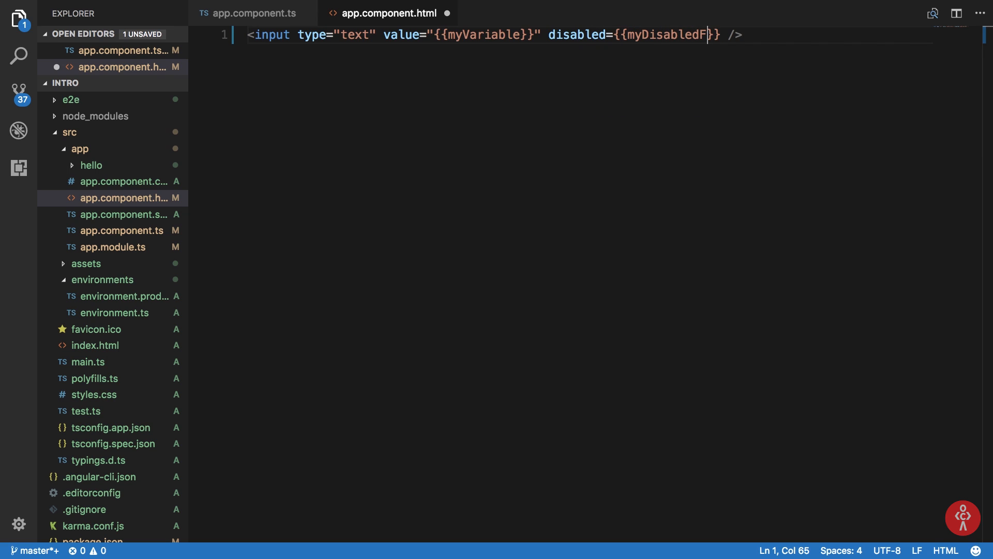
text(myDisabledValue)
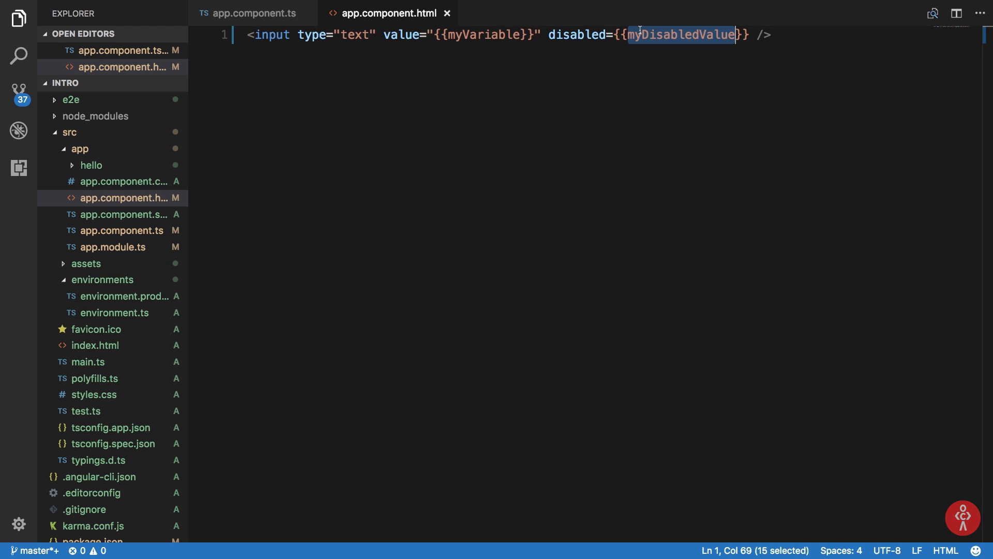
Step: Declare myDisabledValue = false and set this.myDisabledValue = Math.random() > 0.5 in the interval
click(252, 13)
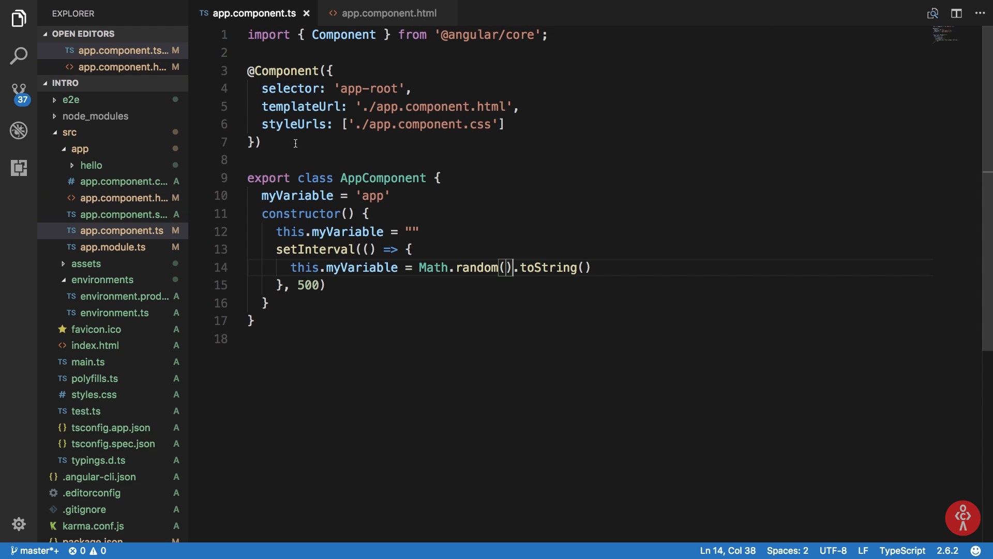
text(this.myDisabledValue)
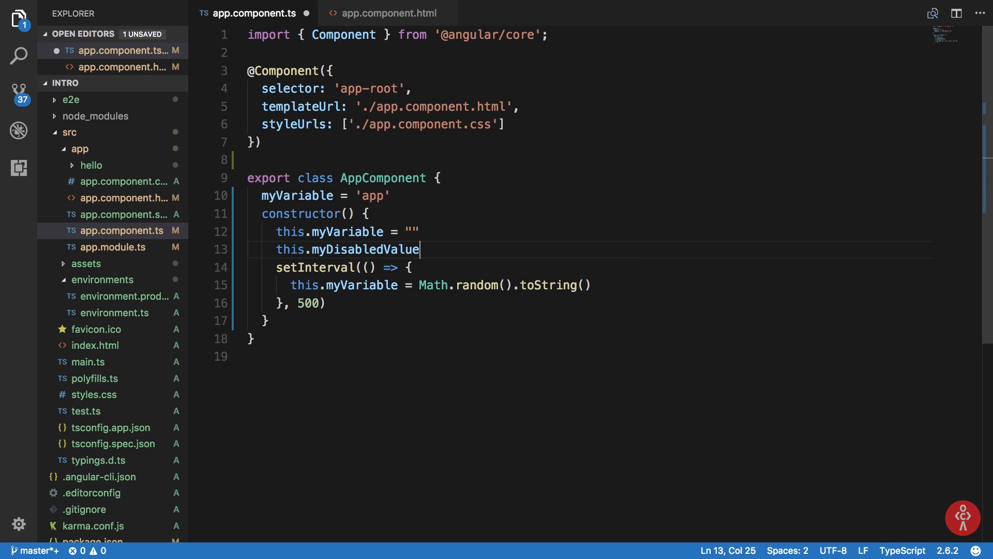
text(= false)
text(myDisabledValue)
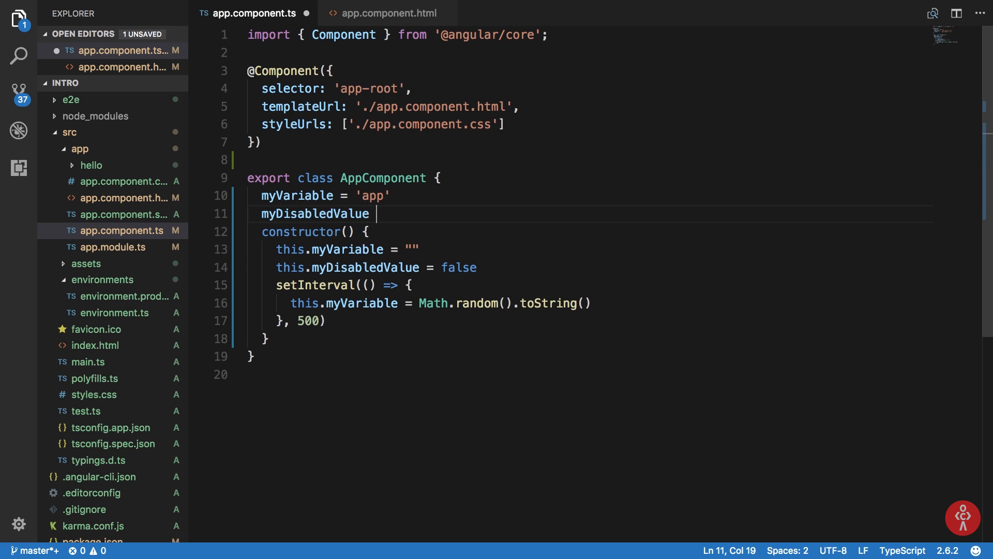
text(= false)
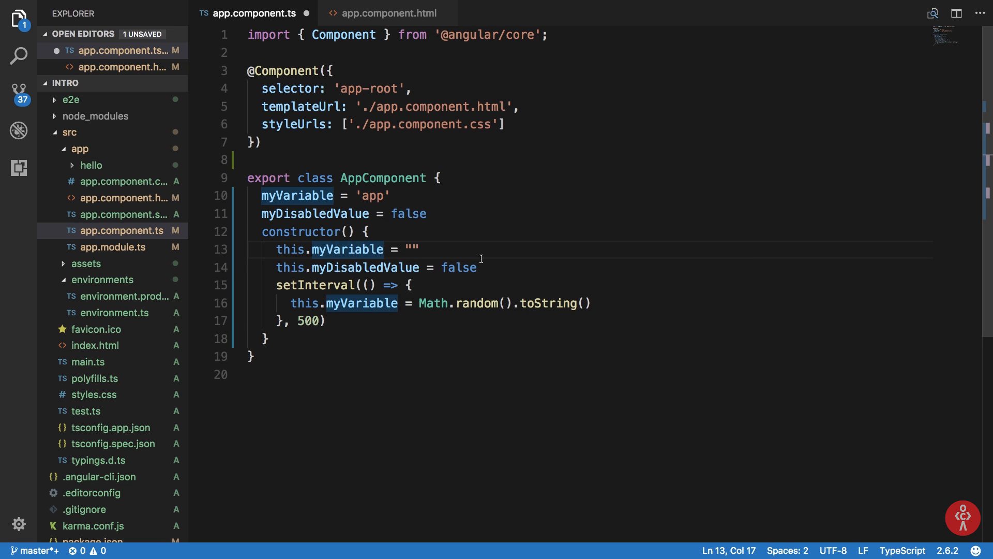
mouse_move(602, 301)
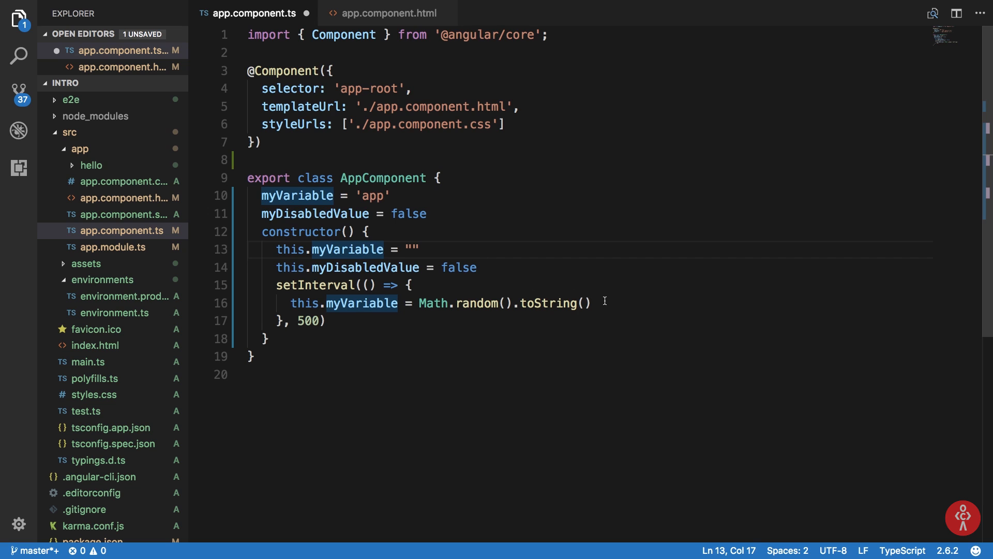
text(this.myDisabledValue = M)
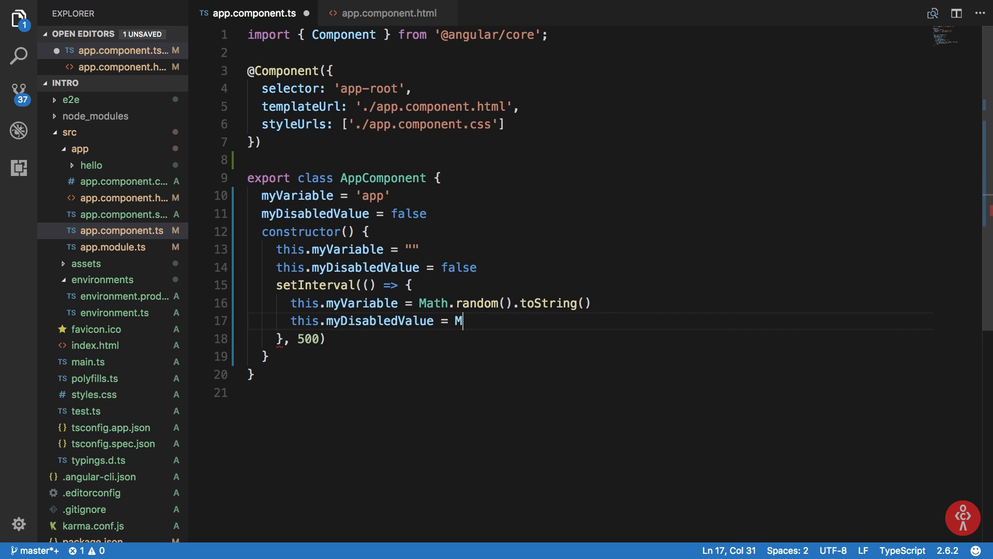
text(ath.random() >)
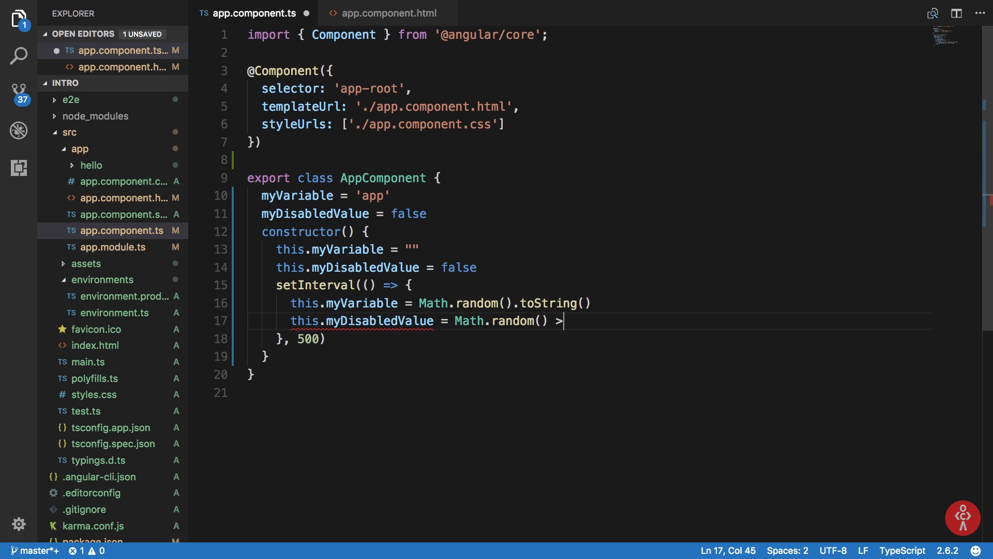
text(0.5)
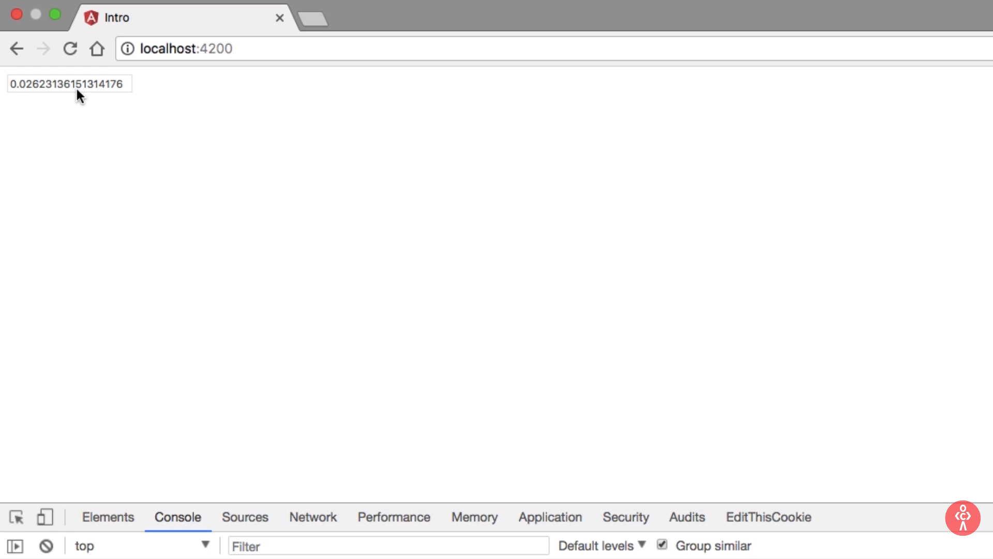
Step: Expand <body> and <app-root> in DevTools Elements to show the <input ... disabled> element
click(107, 517)
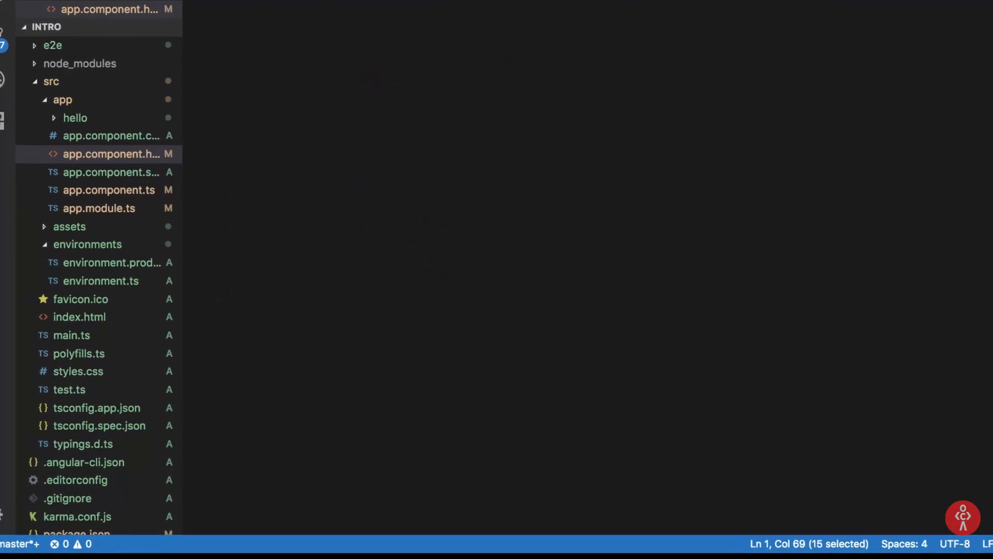
scroll(down, 3)
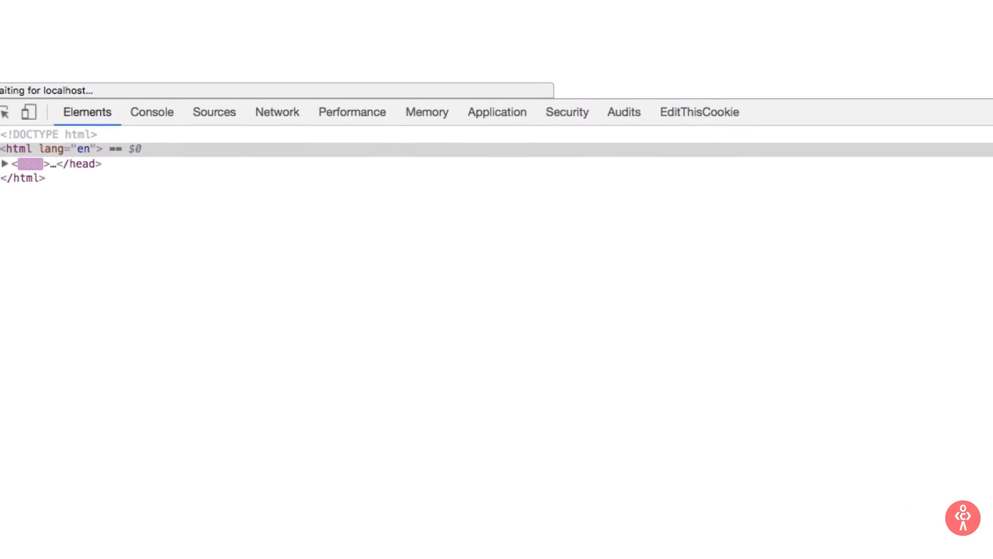
click(5, 164)
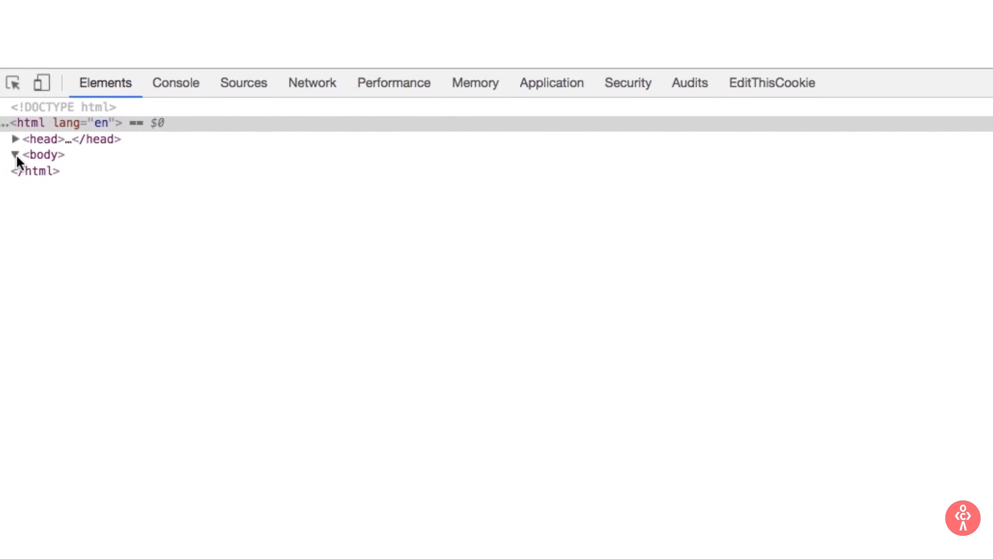
click(15, 154)
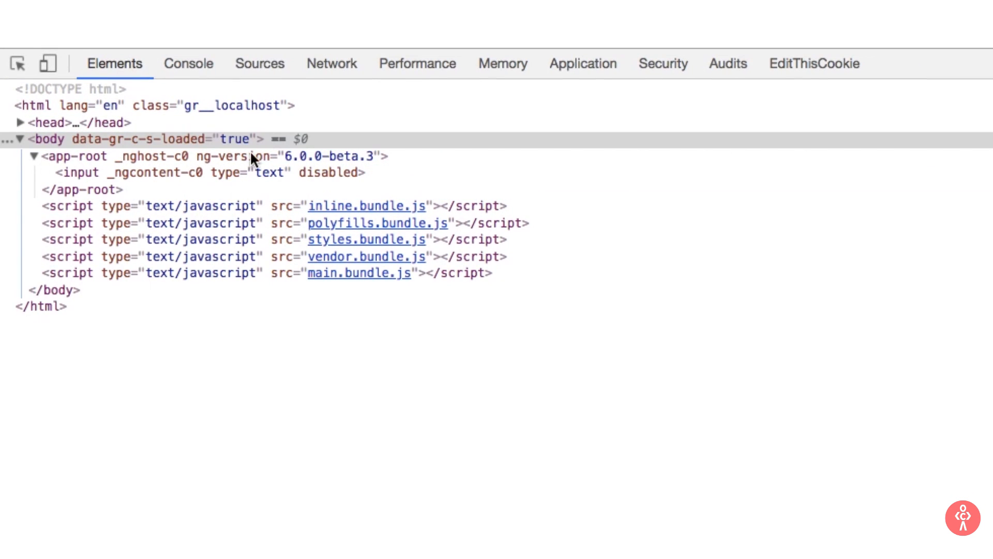
mouse_move(332, 173)
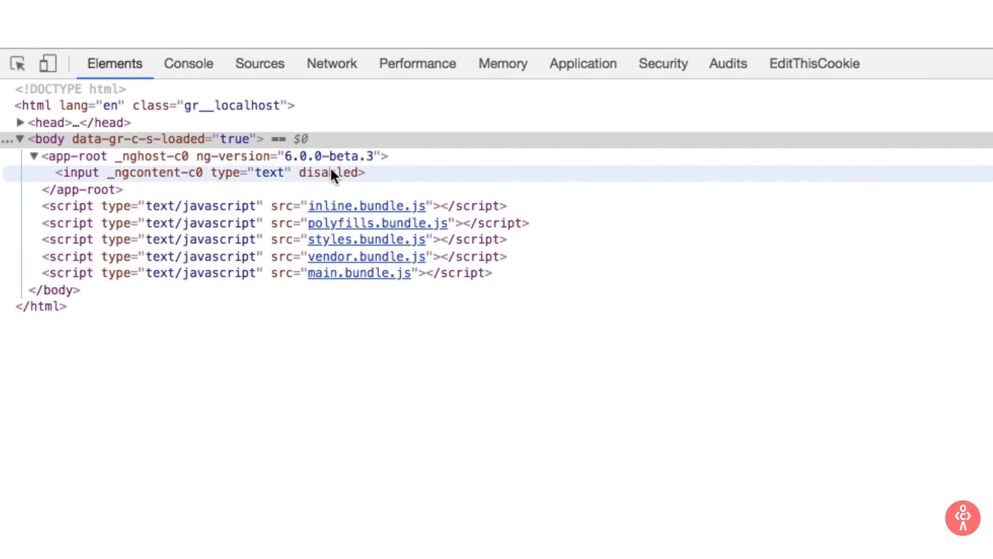
mouse_move(320, 177)
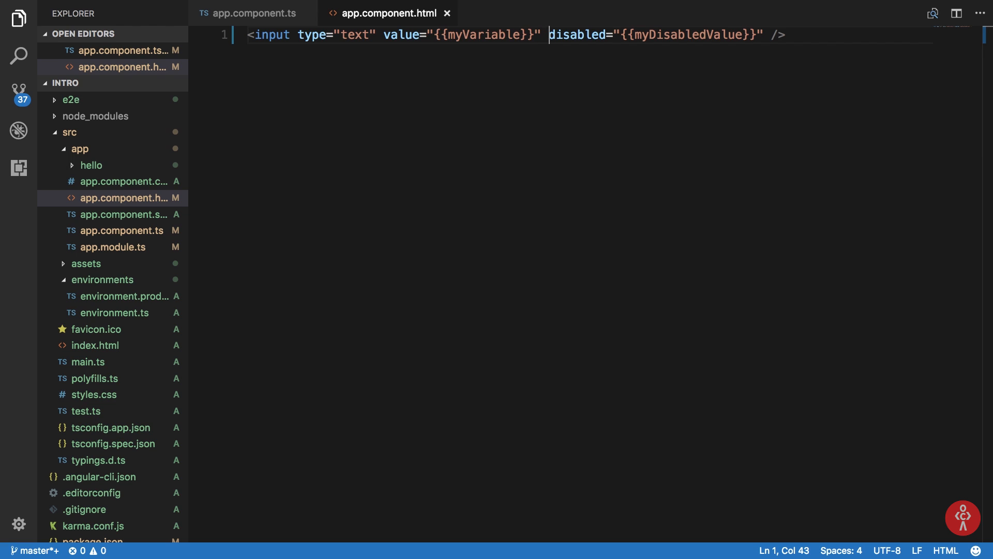
Step: Replace the interpolated disabled attribute with [disabled]="myDisabledValue" in app.component.html
text([disabled])
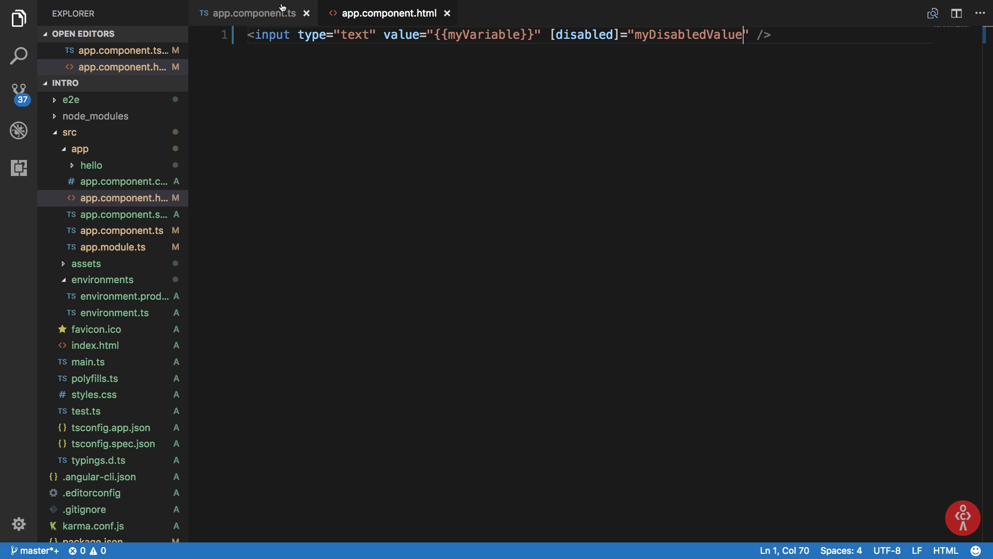
click(253, 12)
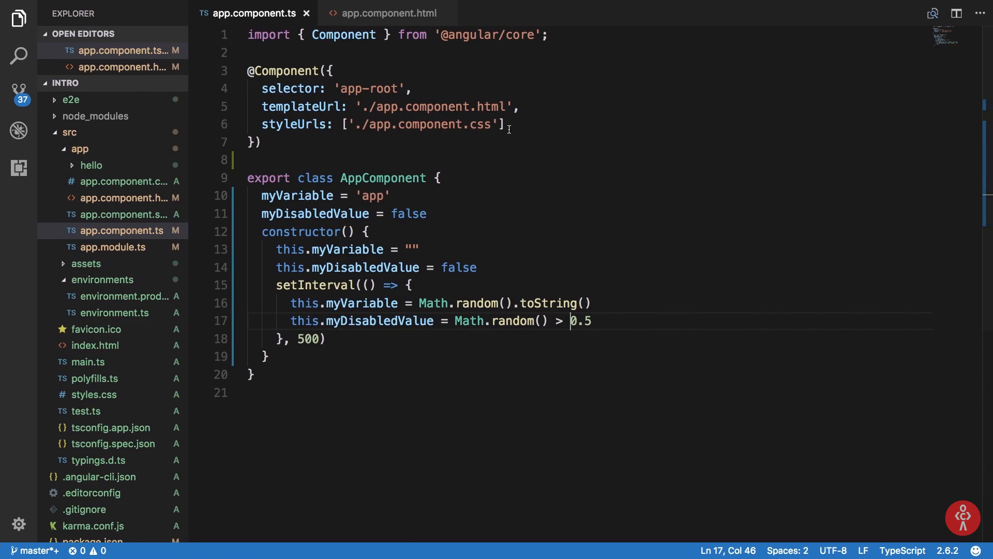
click(390, 14)
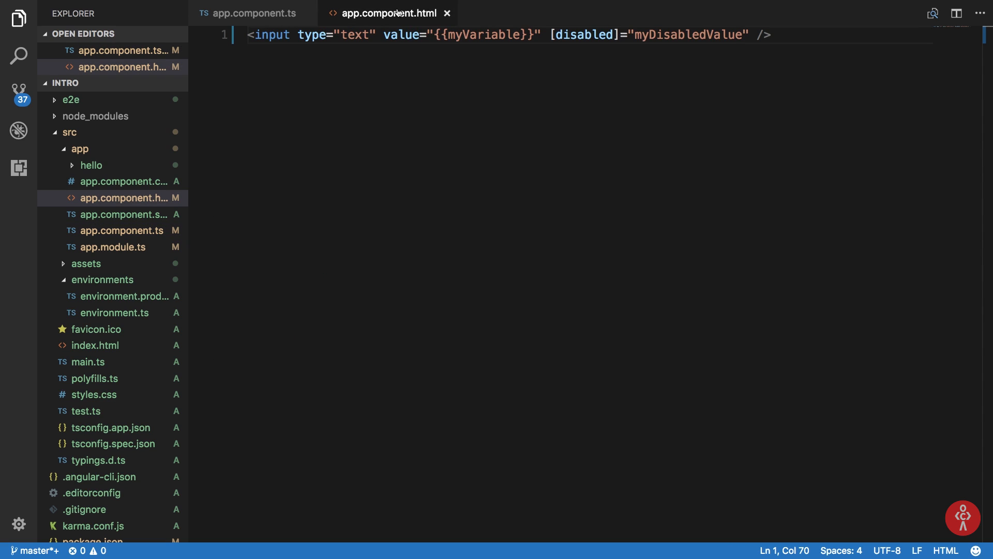
mouse_move(399, 63)
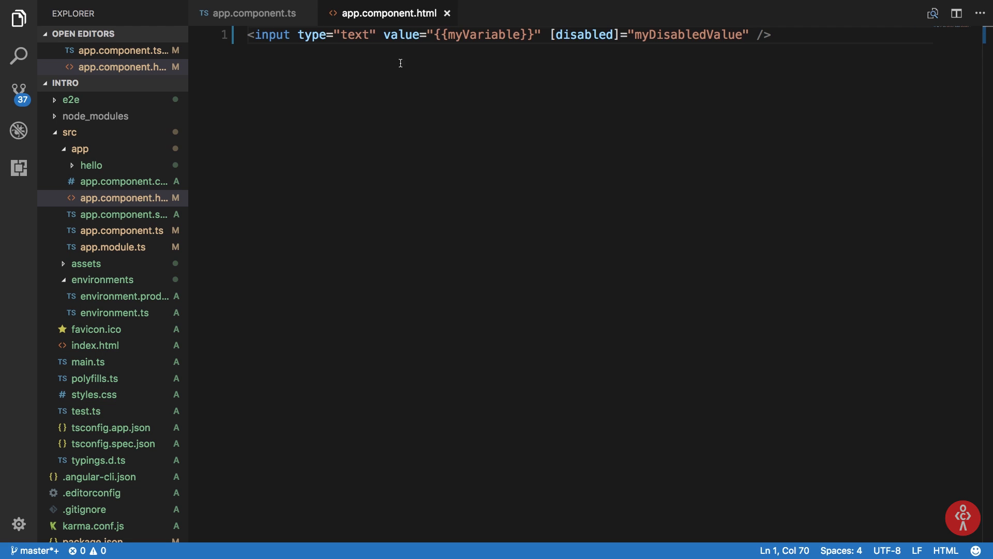
Step: Add <button (click)="callMyFunction()">Hey there!</button> to the template
text(<button (click)
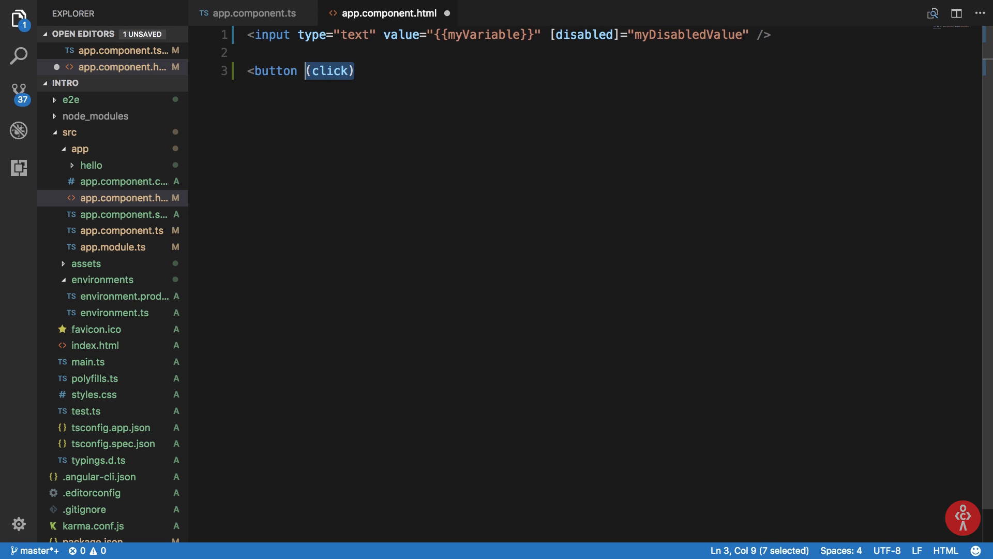
text(=)
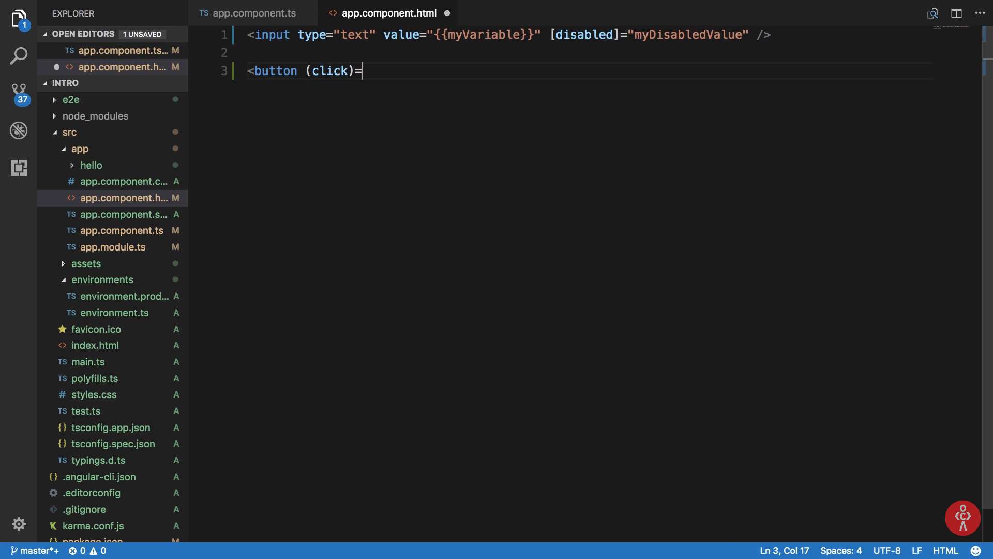
text("")
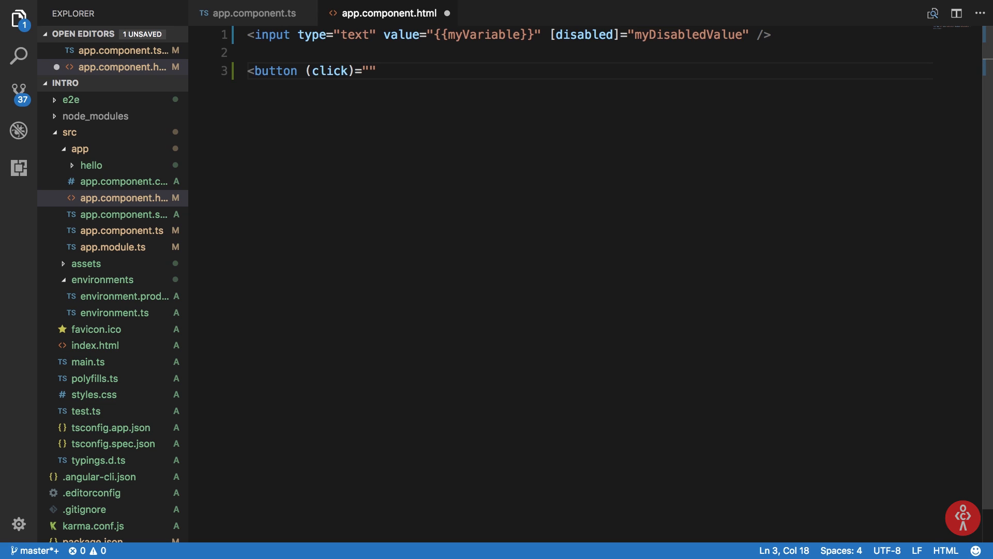
text(callM)
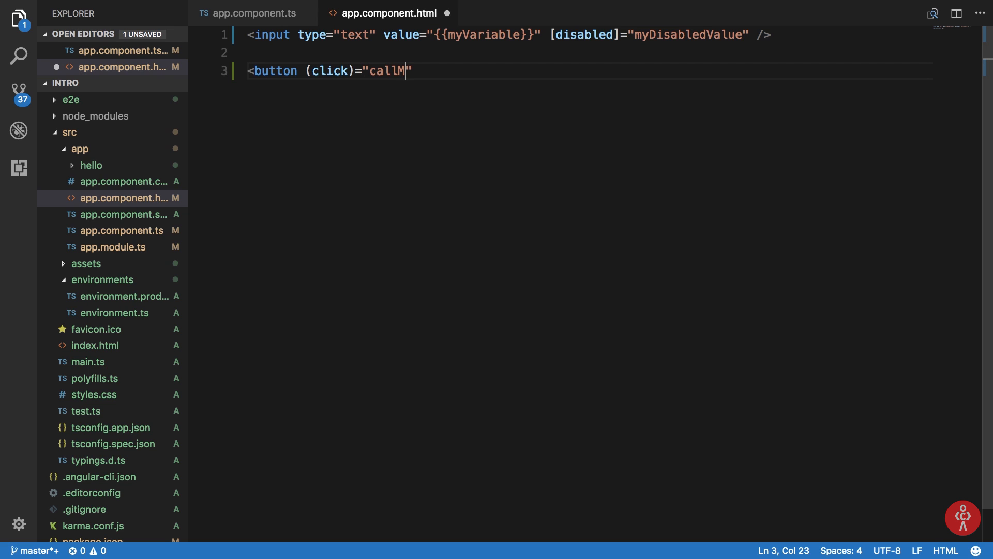
text(yFunction()")
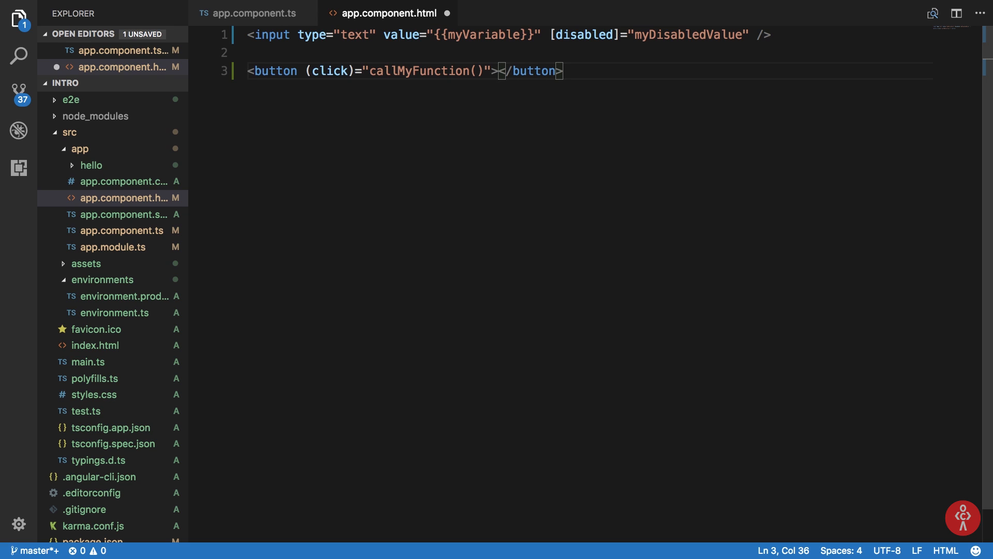
text(Hey there!)
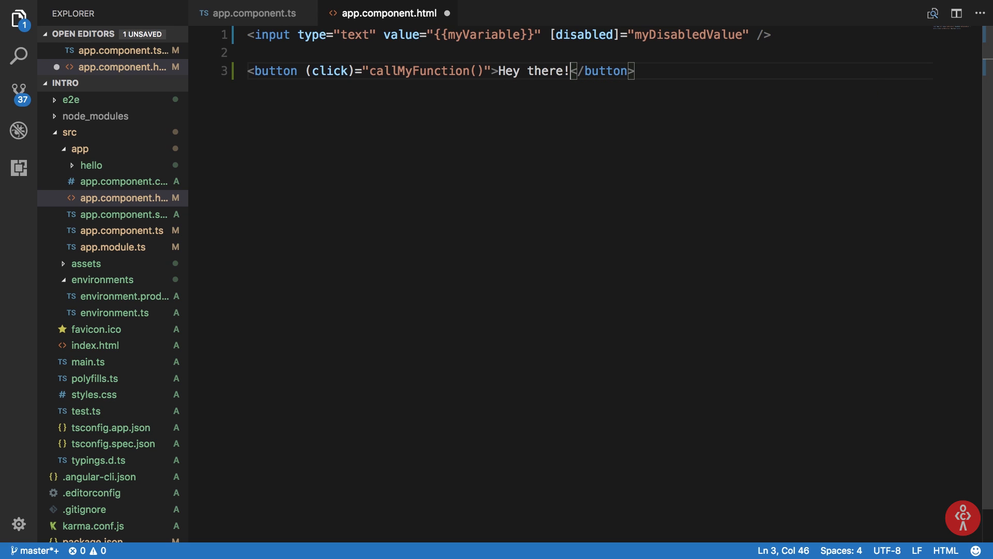
click(252, 12)
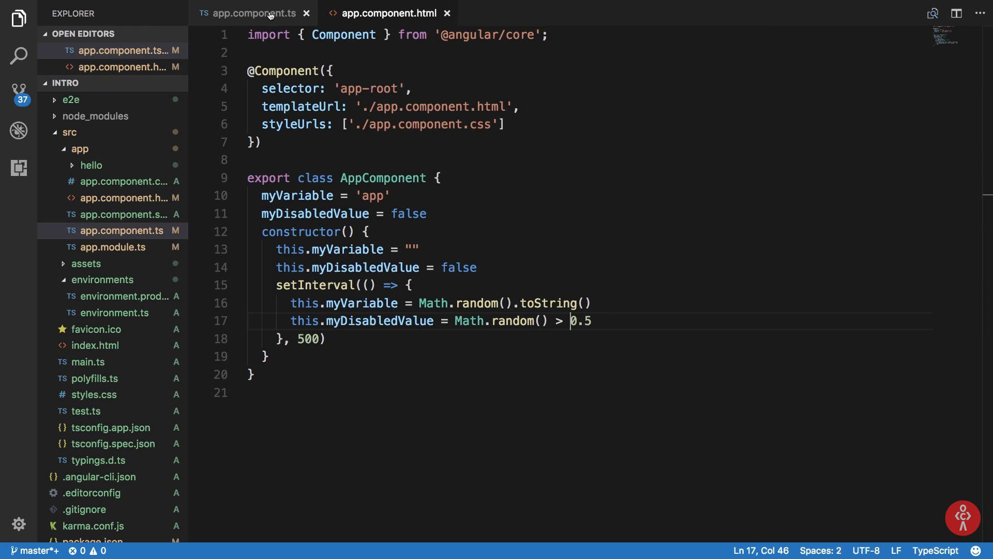
Step: Start a callMyFunction method after the constructor, clearing the interval code and the myDisabledValue field
click(266, 356)
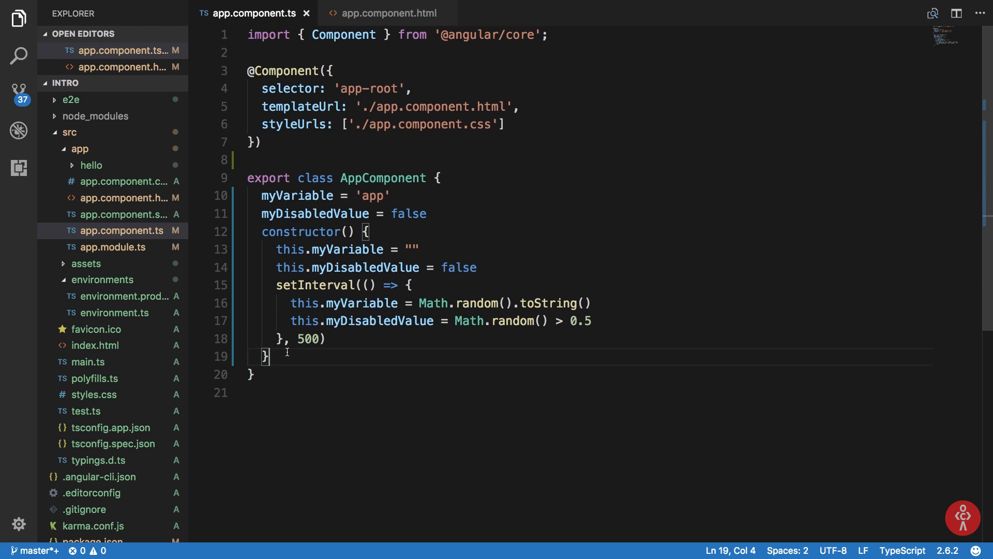
text(callMyFucntion() {)
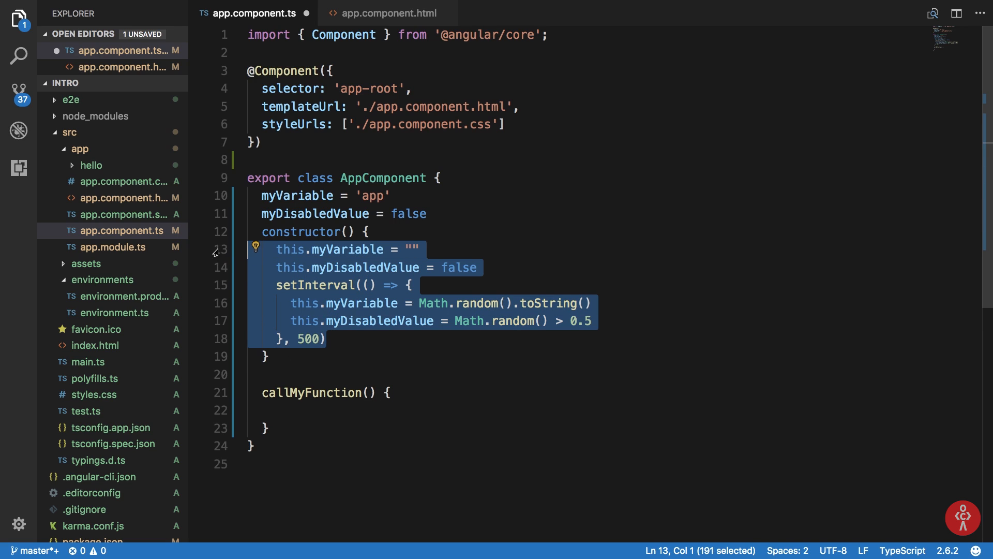
key(Delete)
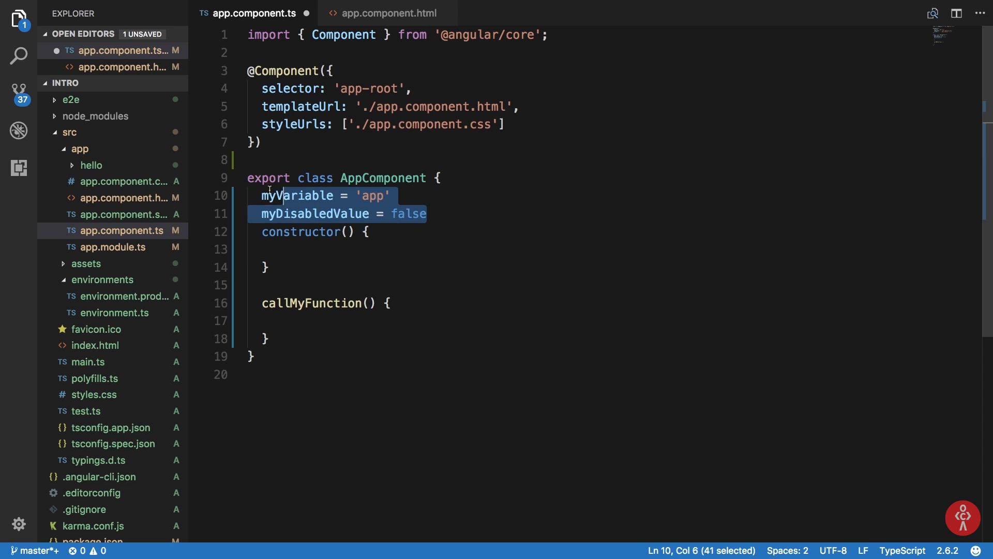
key(Delete)
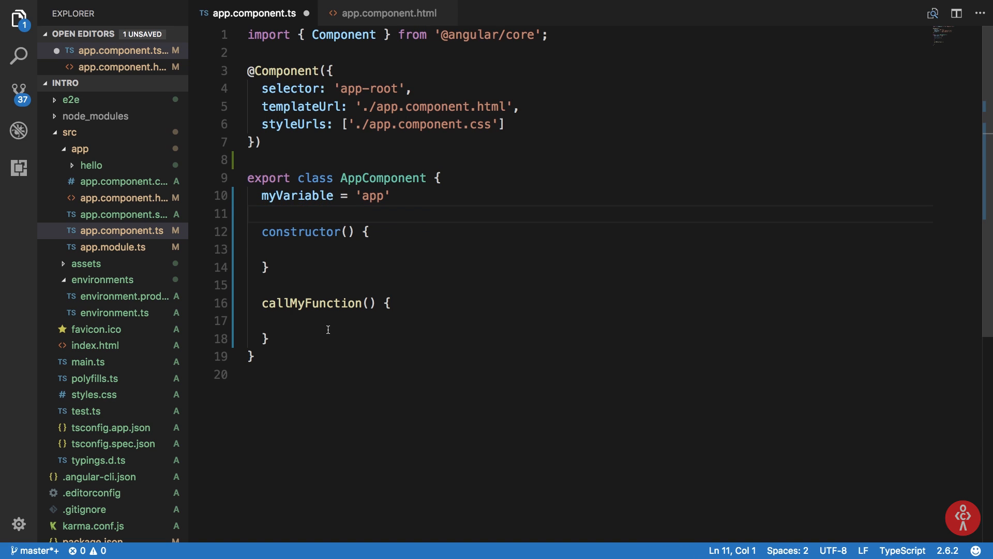
Step: Give callMyFunction a body of console.log("Function called!")
text(console.log("Button called)
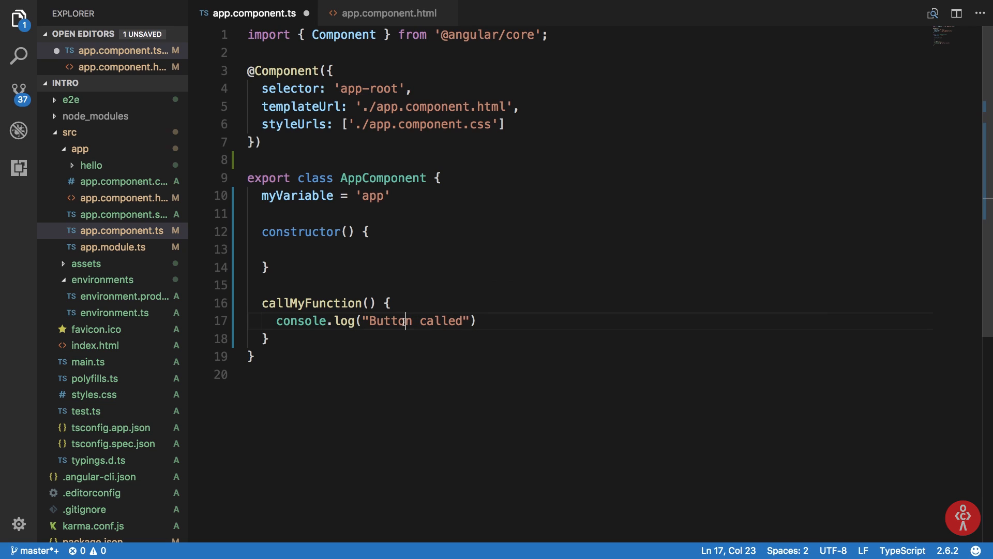
text(Function)
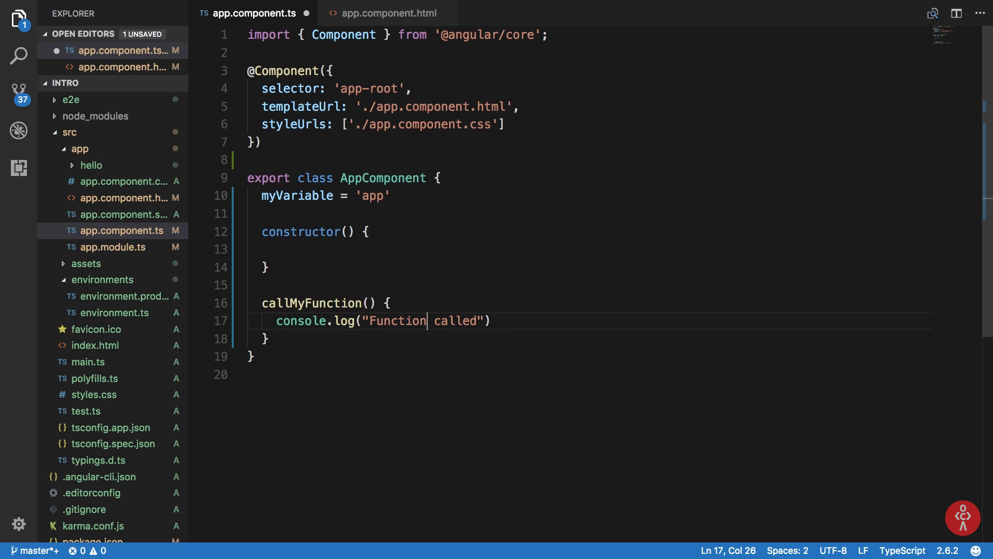
text(!</button>)
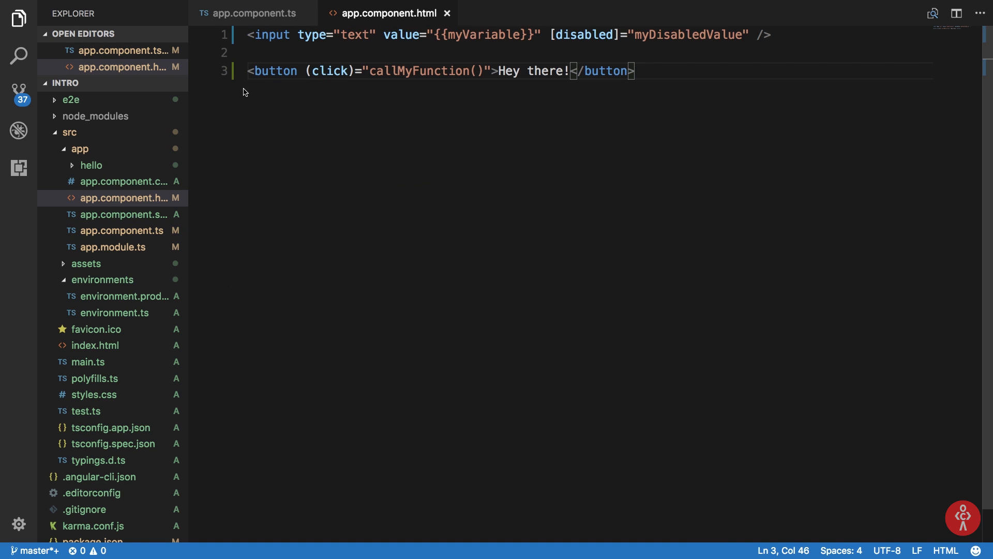
double_click(328, 71)
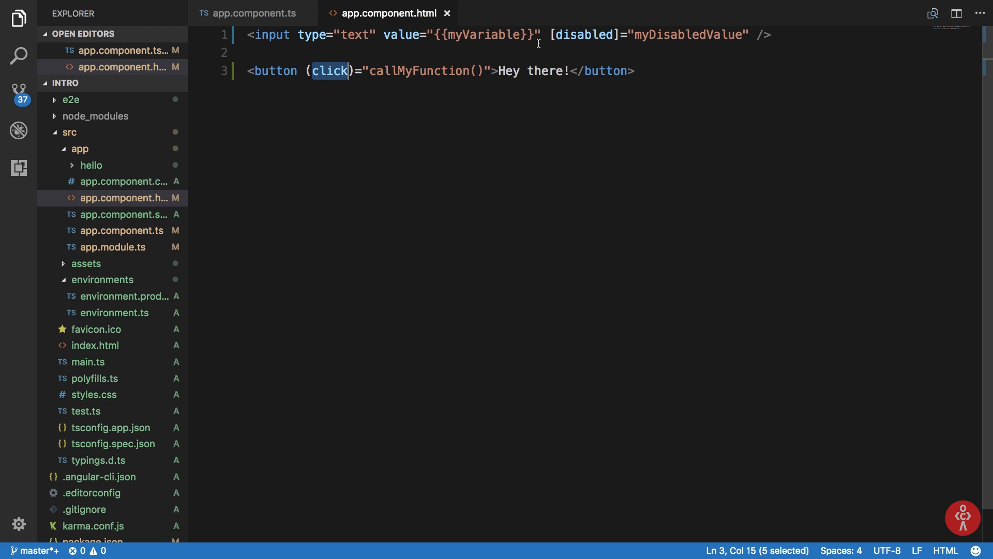
mouse_move(603, 36)
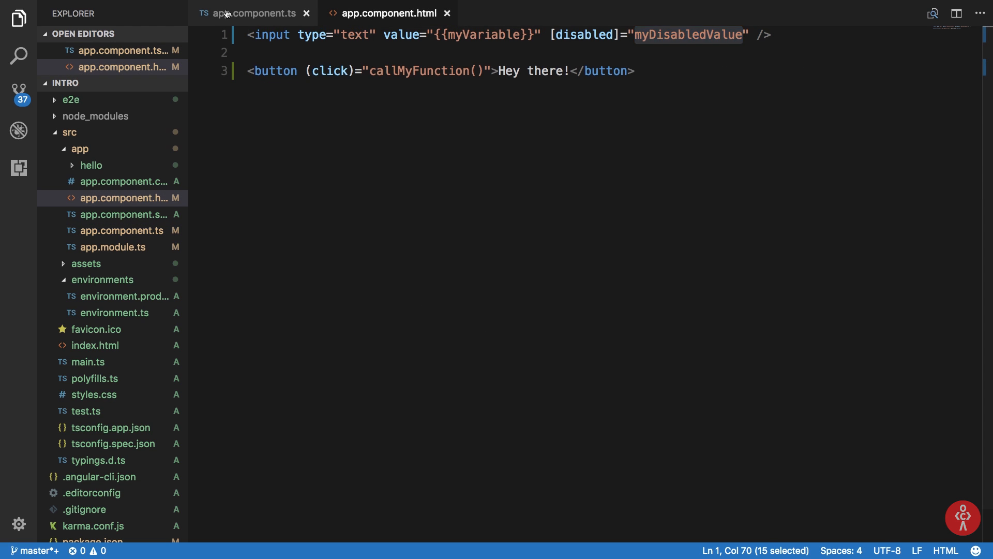
Step: In app.component.ts set myDisabledValue = false and have callMyFunction assign this.myDisabledValue = !this.myDisabledValue
click(253, 13)
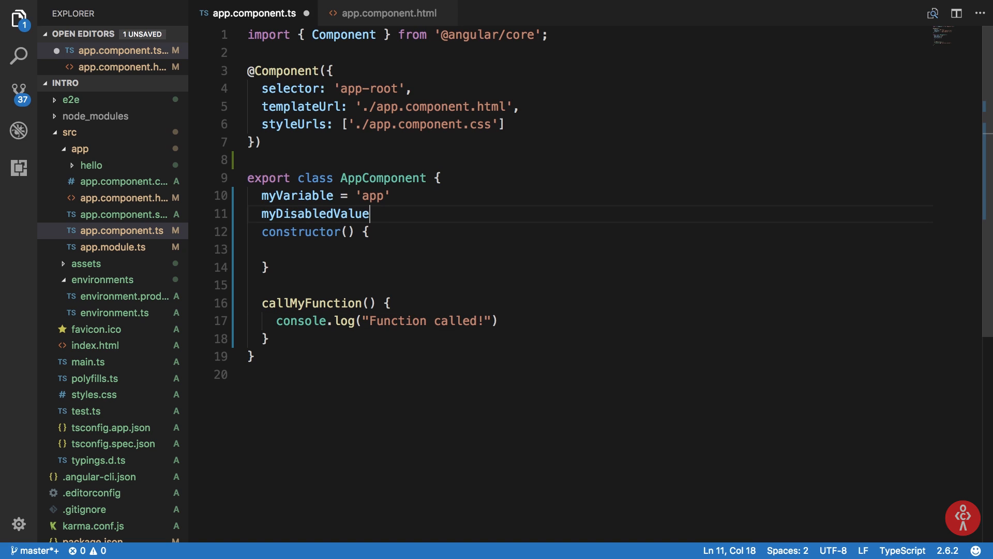
text(= false)
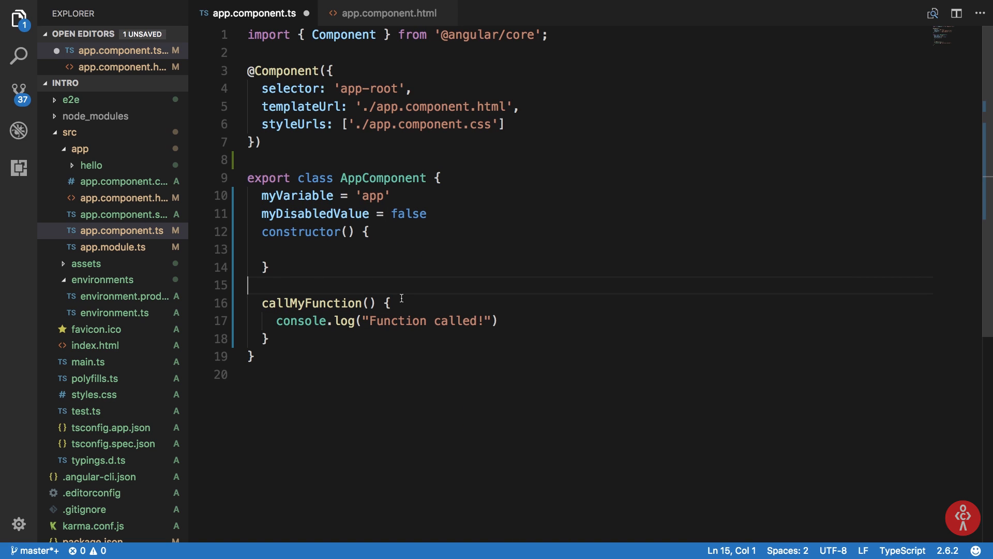
text(this.myDisabledValue =)
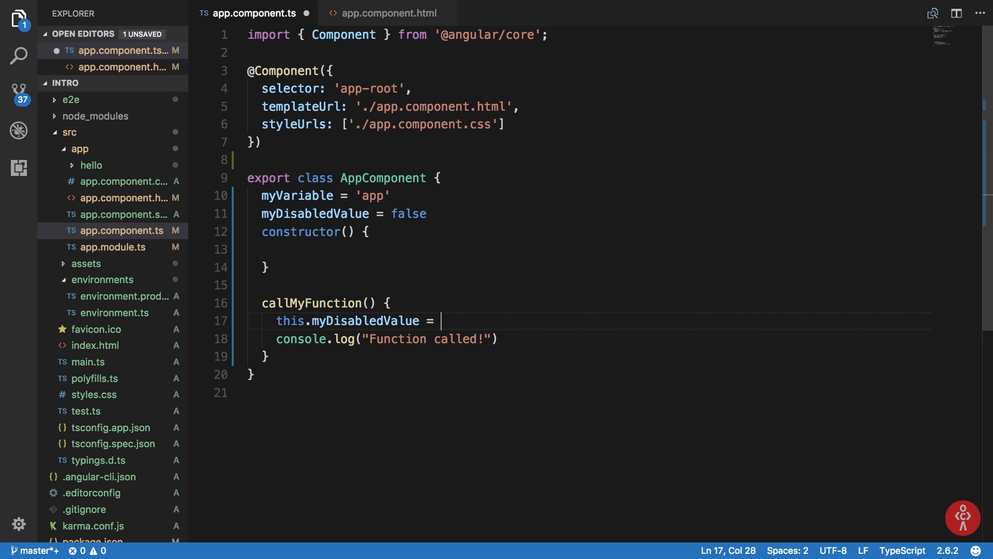
text(!this.myDisabledValue)
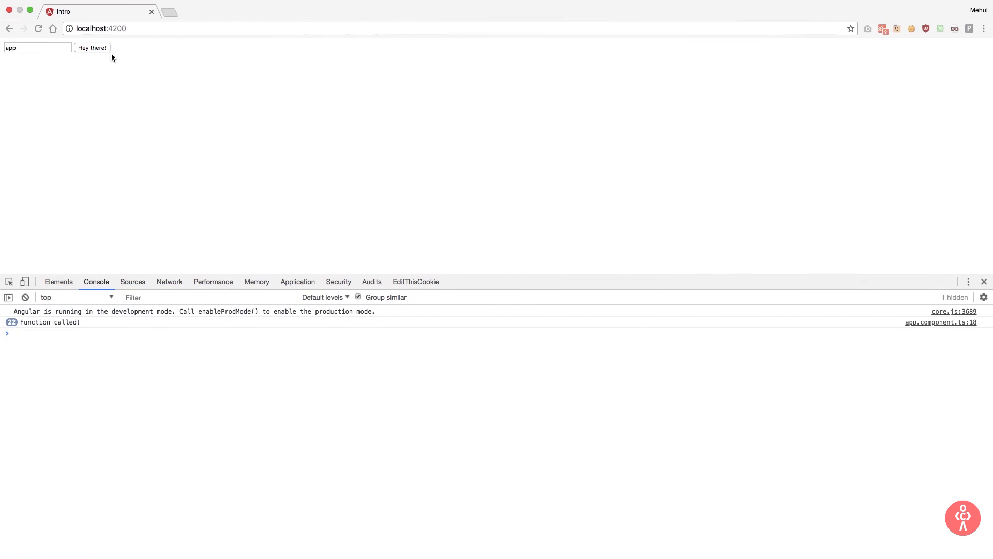
mouse_move(139, 52)
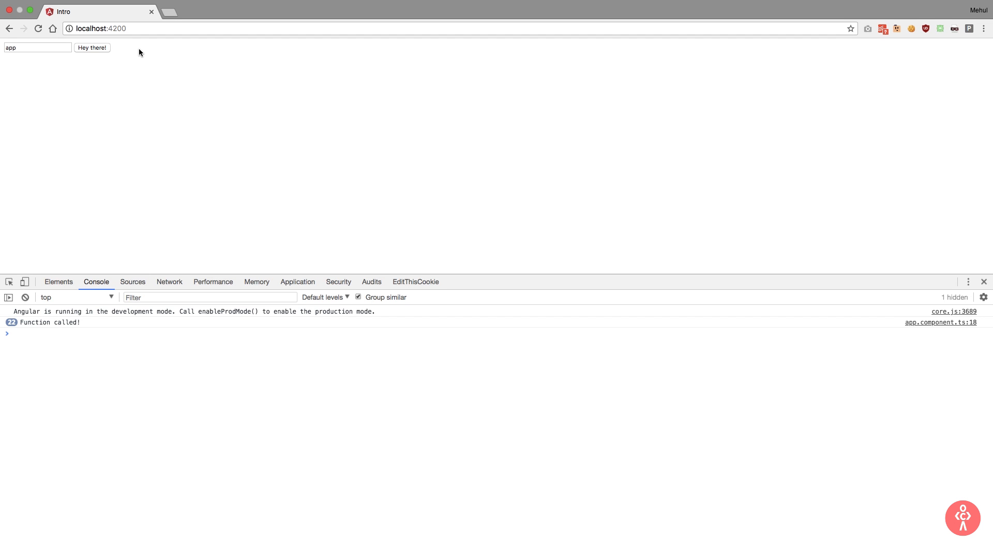
mouse_move(509, 3)
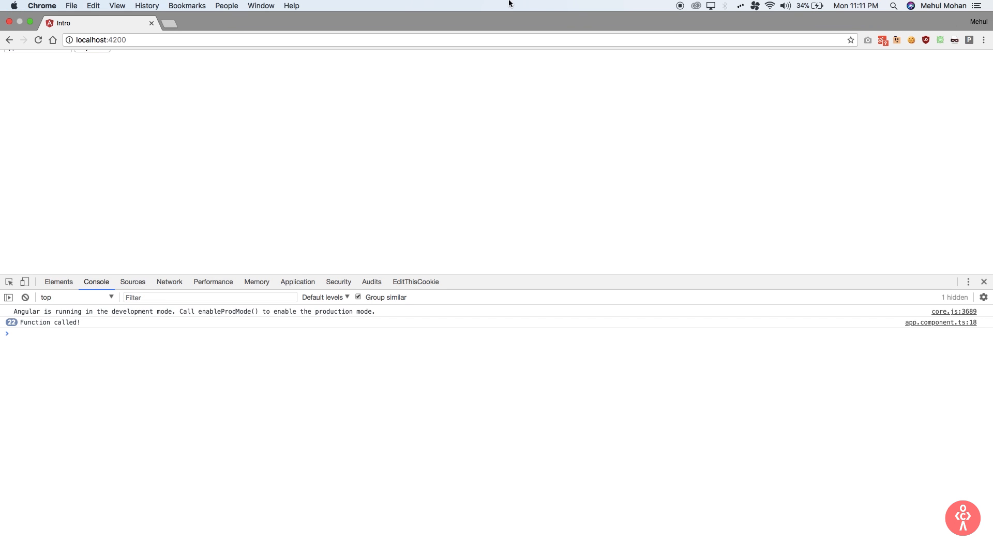